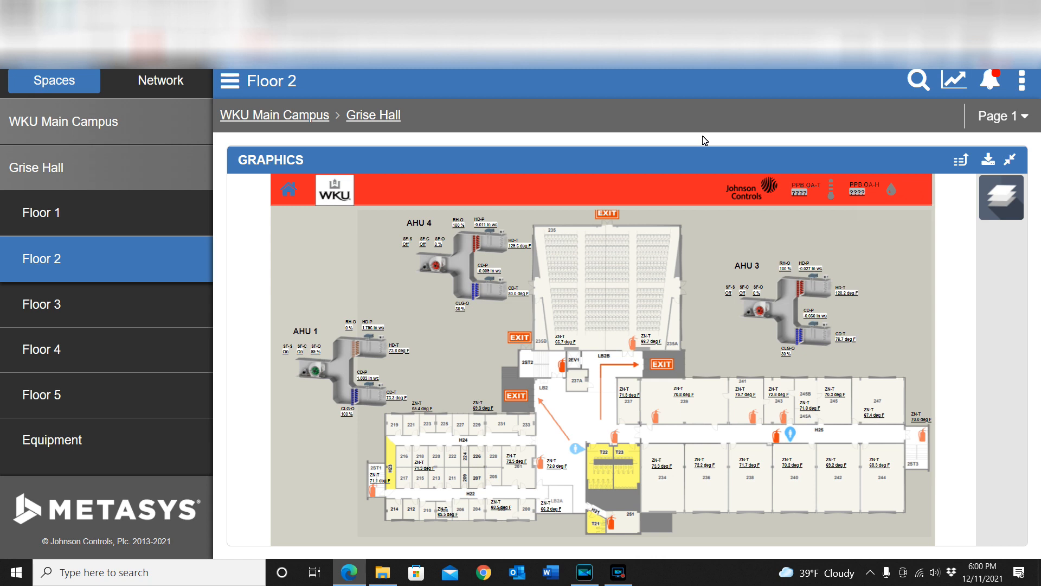
pyautogui.moveTo(614, 225)
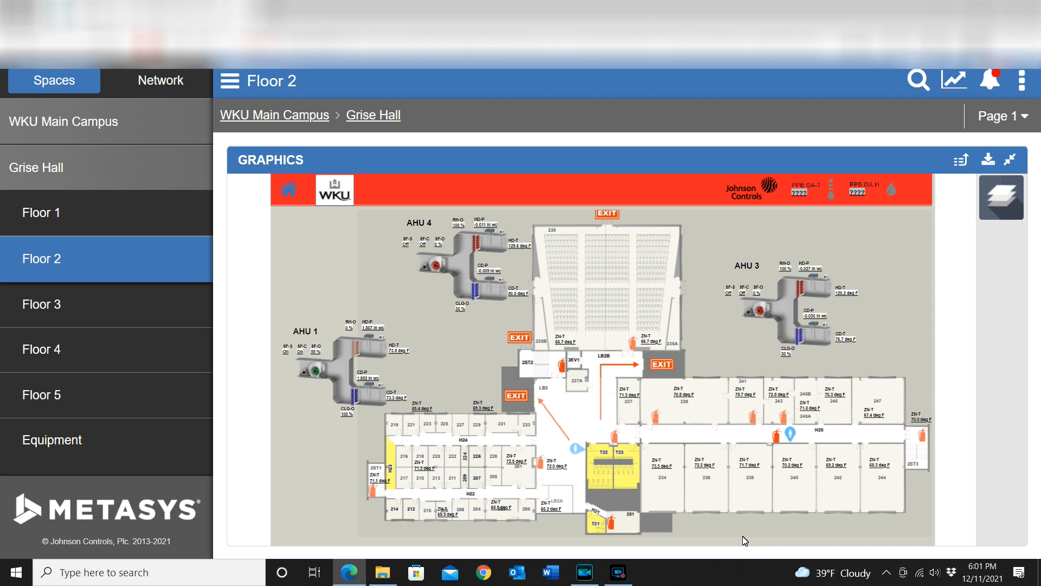
pyautogui.moveTo(319, 399)
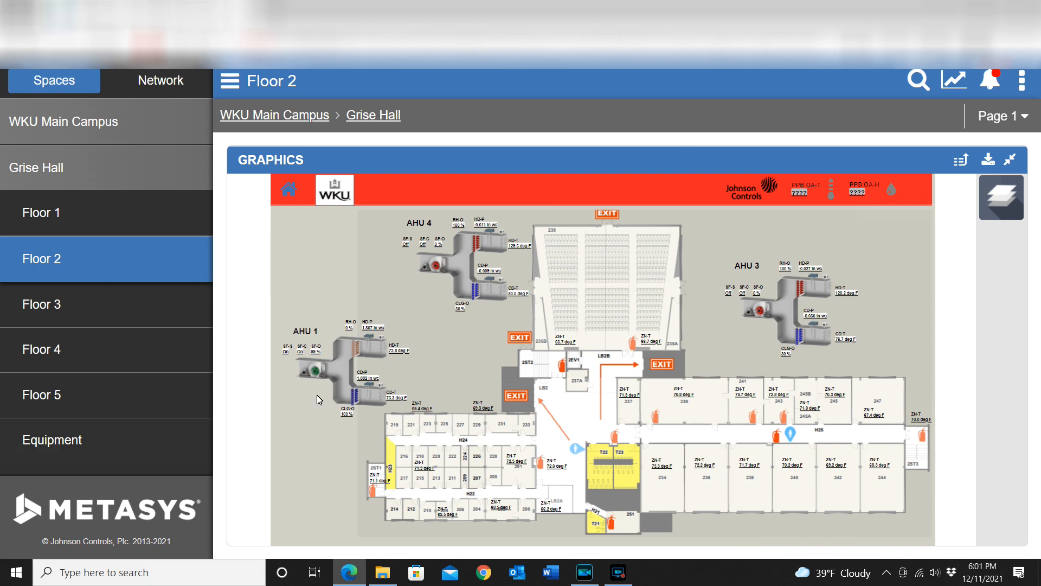
pyautogui.moveTo(1000, 198)
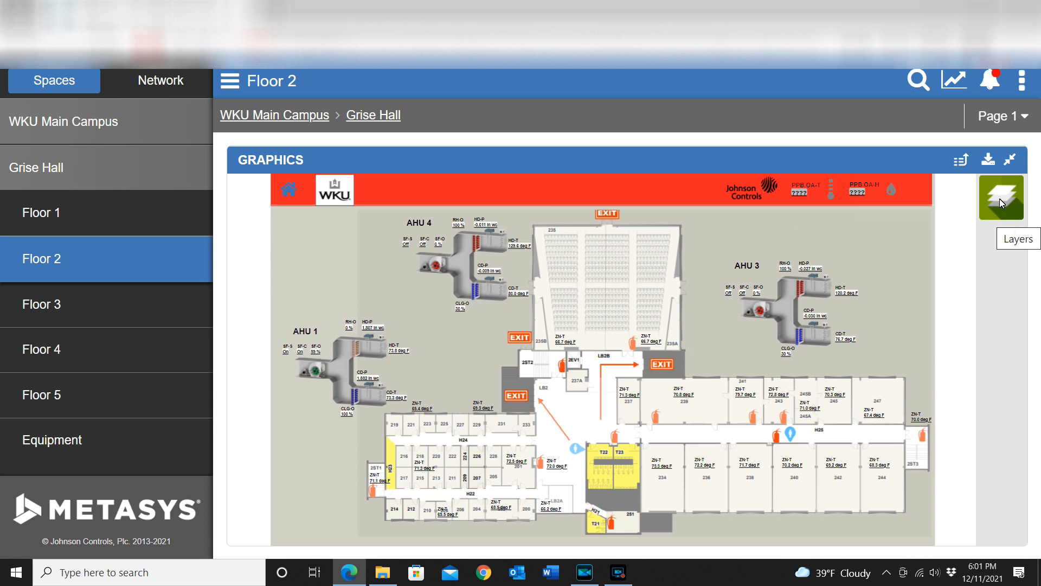
# Turn on the Mechanical layer for the Grise Hall Floor 2 graphic, then close the layer list.
pyautogui.click(1003, 198)
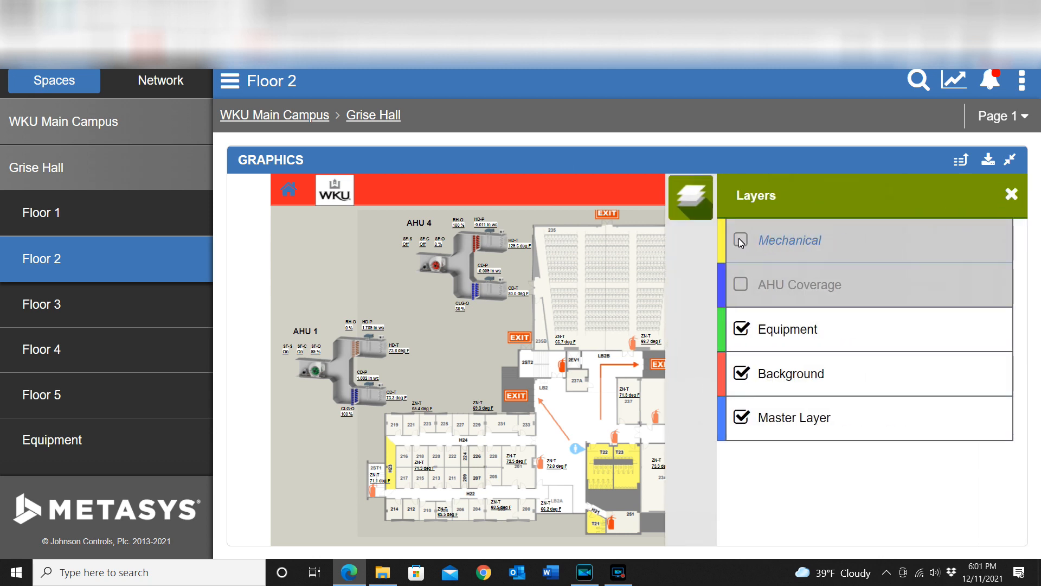
pyautogui.click(742, 240)
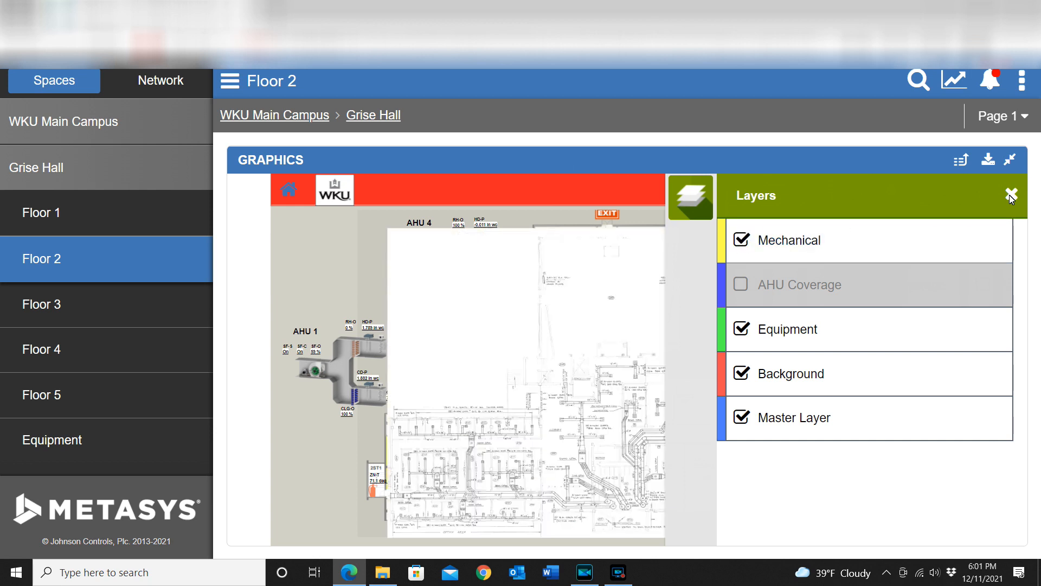
pyautogui.click(1010, 197)
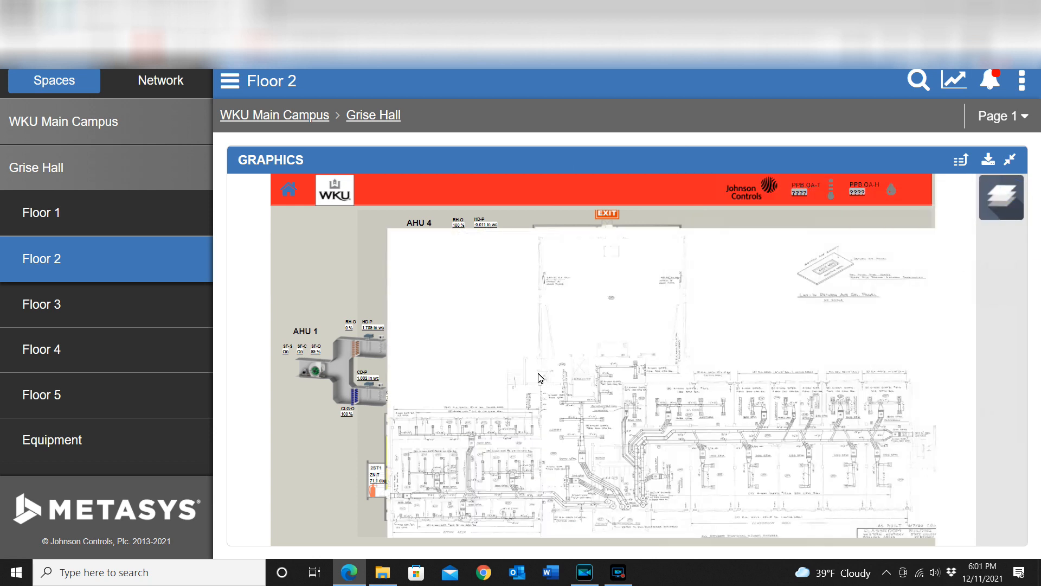
pyautogui.moveTo(667, 430)
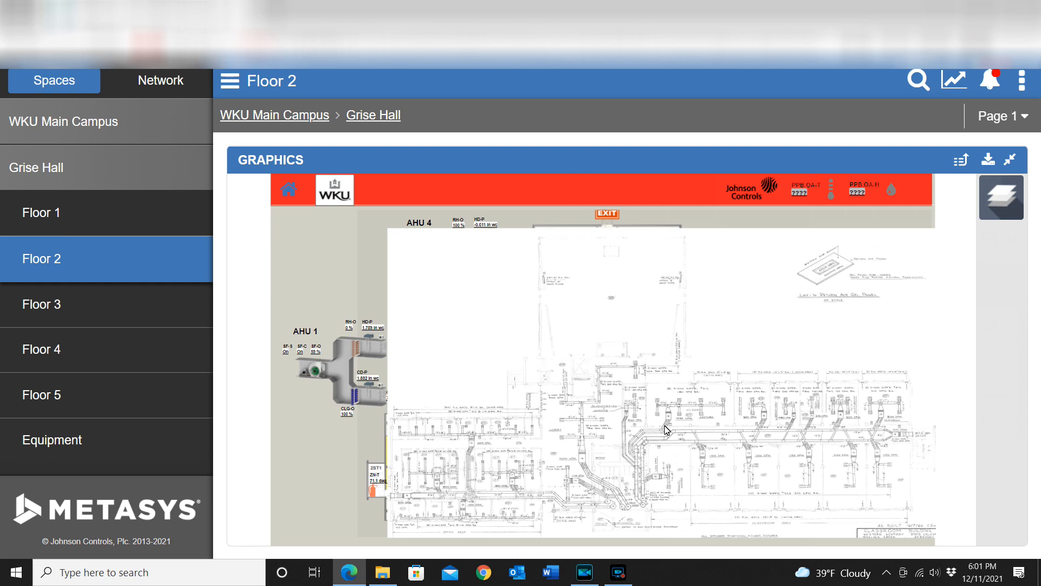
pyautogui.moveTo(780, 485)
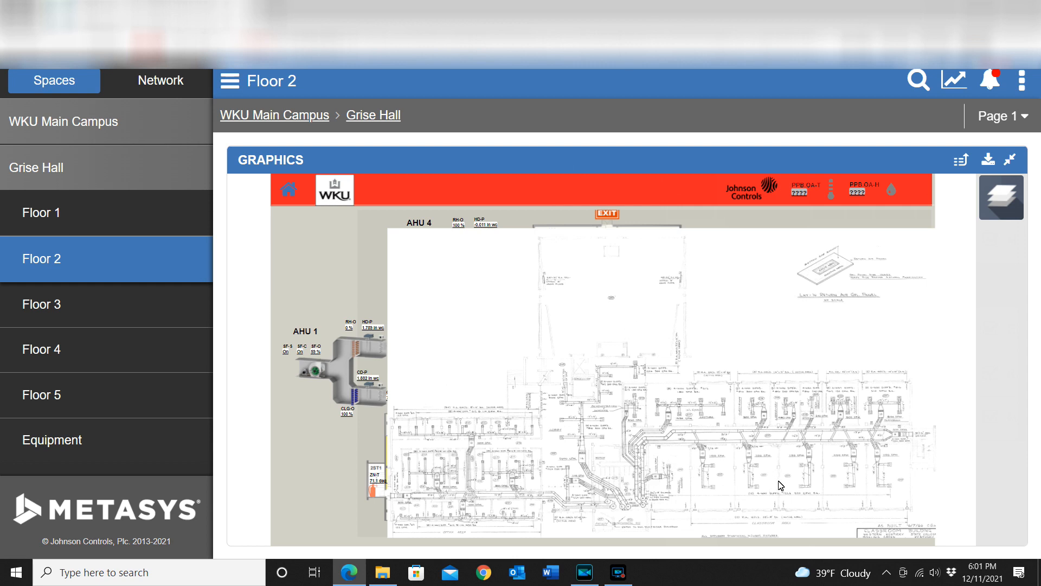
pyautogui.moveTo(640, 491)
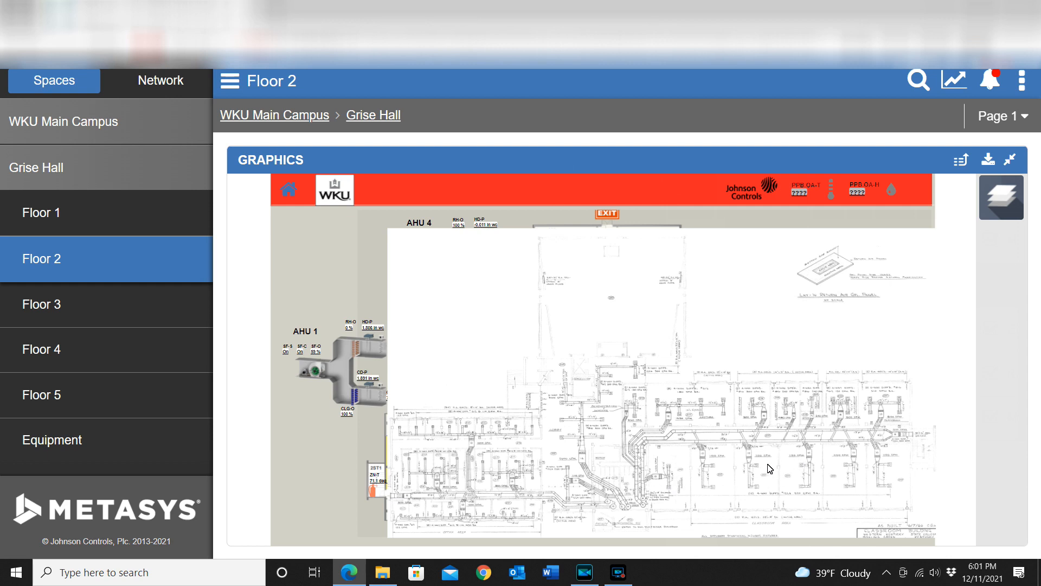
pyautogui.moveTo(706, 456)
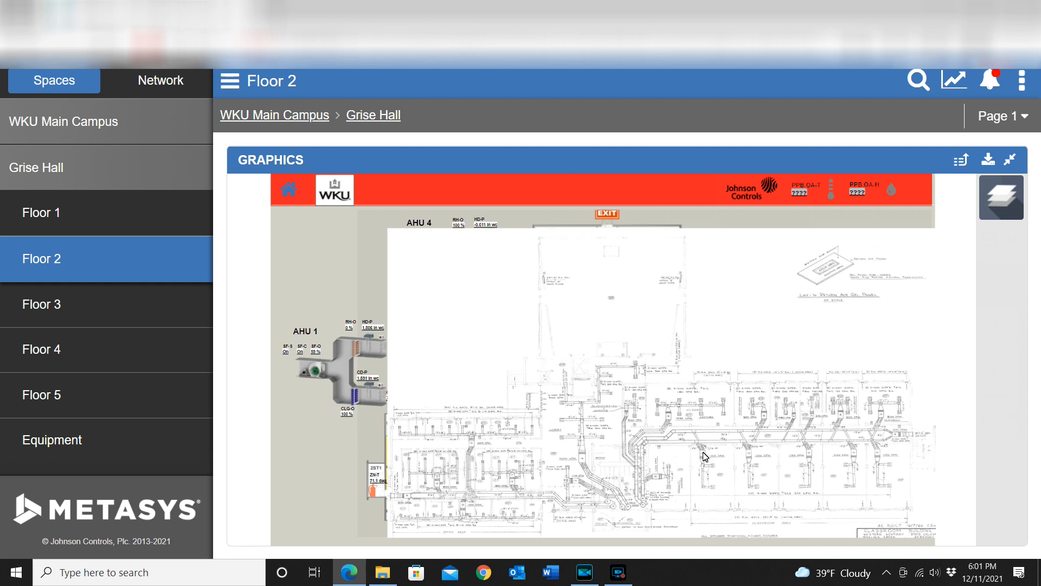
# Zoom out to see the entire Floor 2 ductwork drawing and reopen the layer list.
pyautogui.scroll(3)
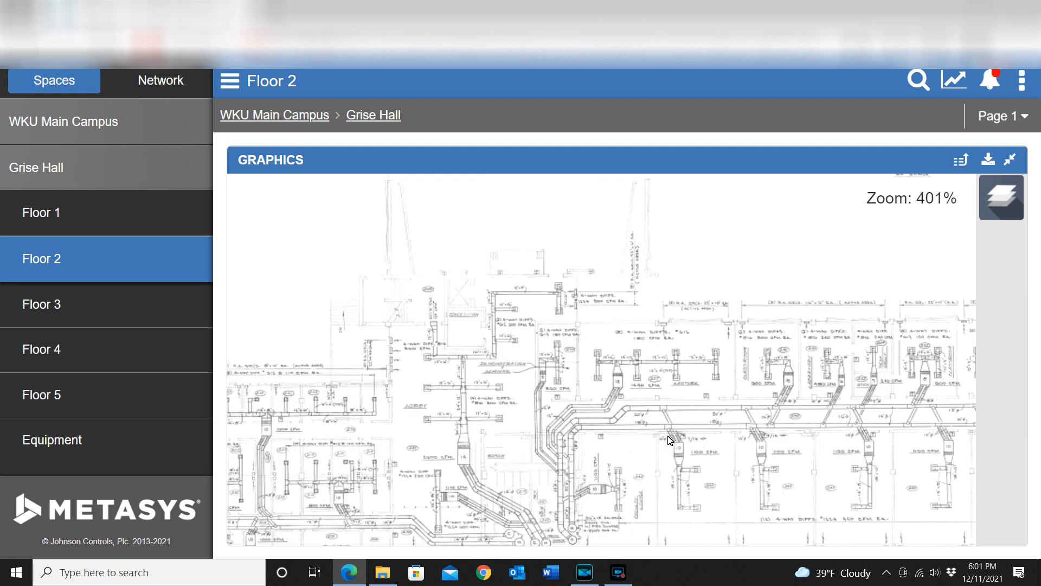
pyautogui.scroll(-3)
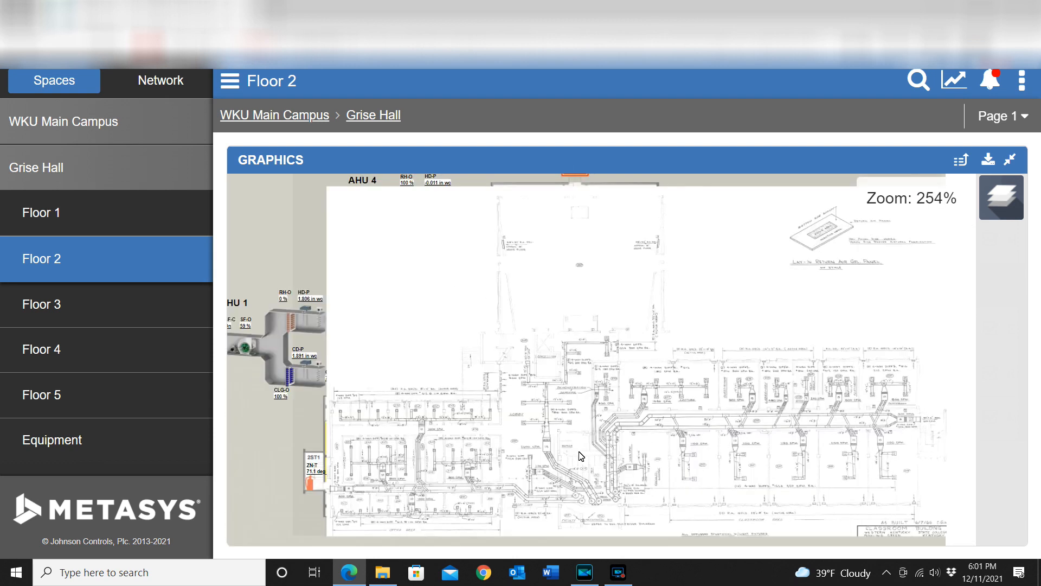
pyautogui.moveTo(556, 472)
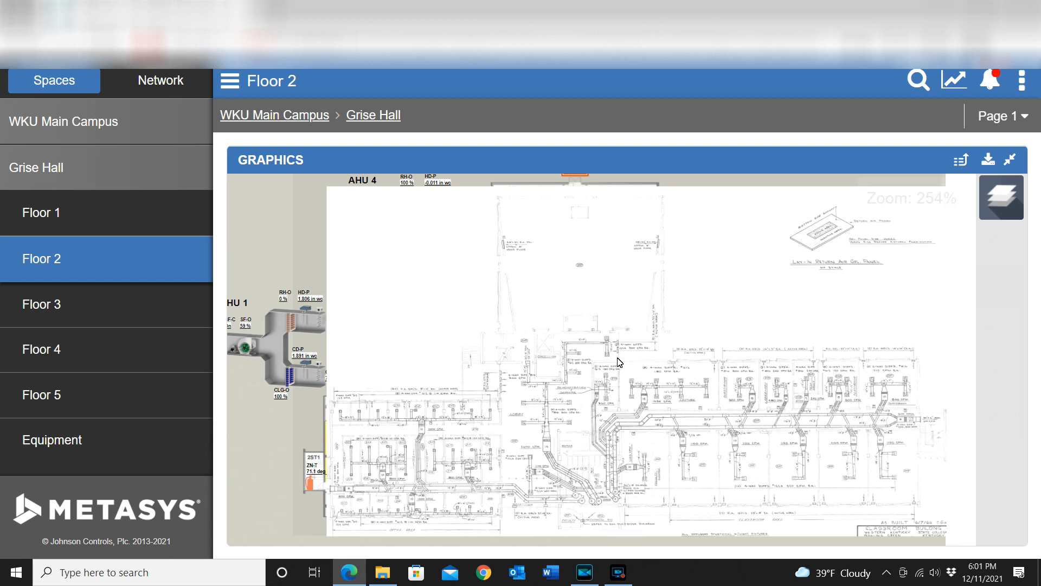
pyautogui.moveTo(662, 450)
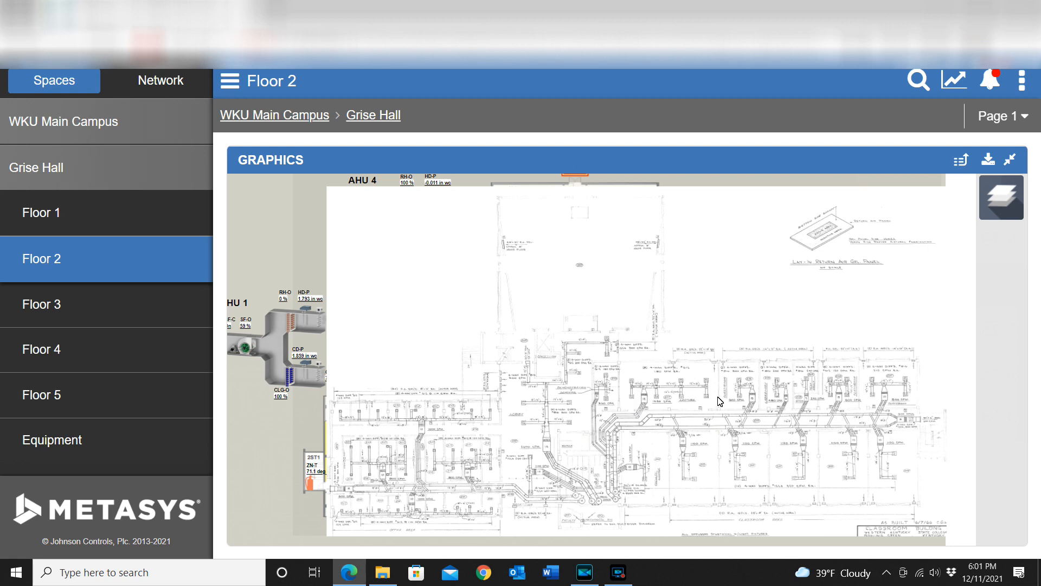
pyautogui.moveTo(468, 443)
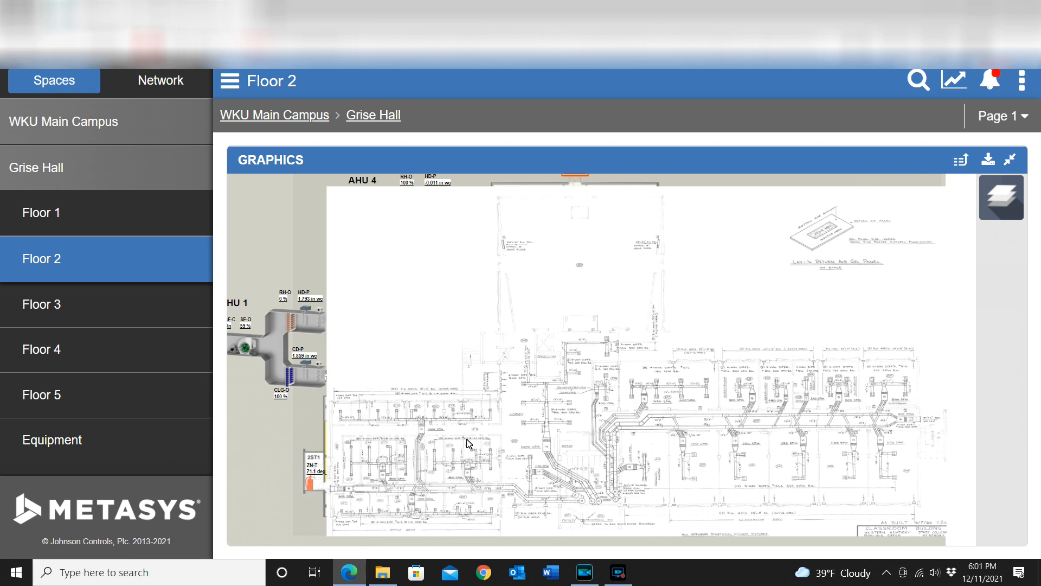
pyautogui.moveTo(764, 495)
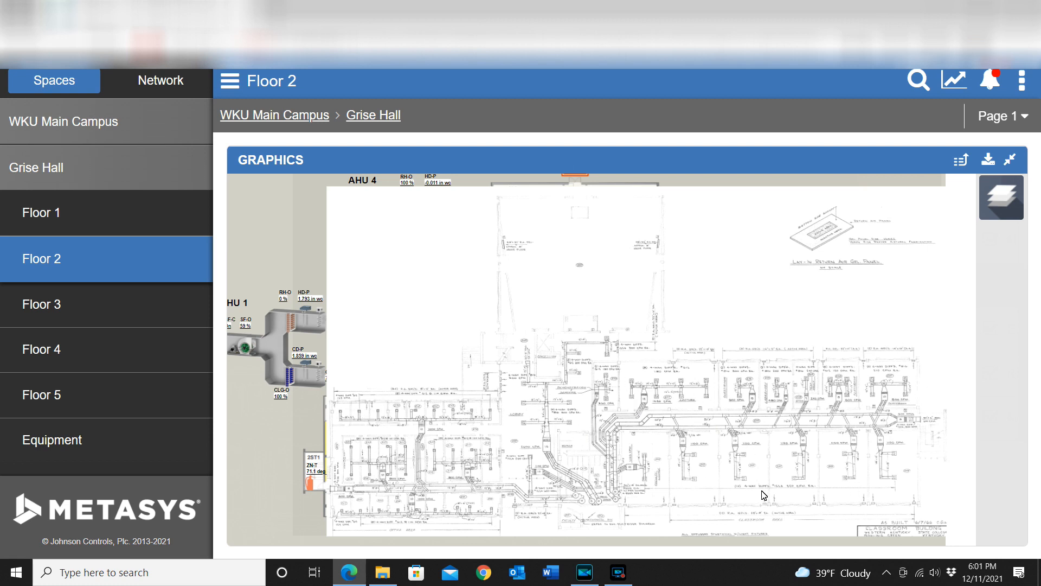
pyautogui.moveTo(749, 412)
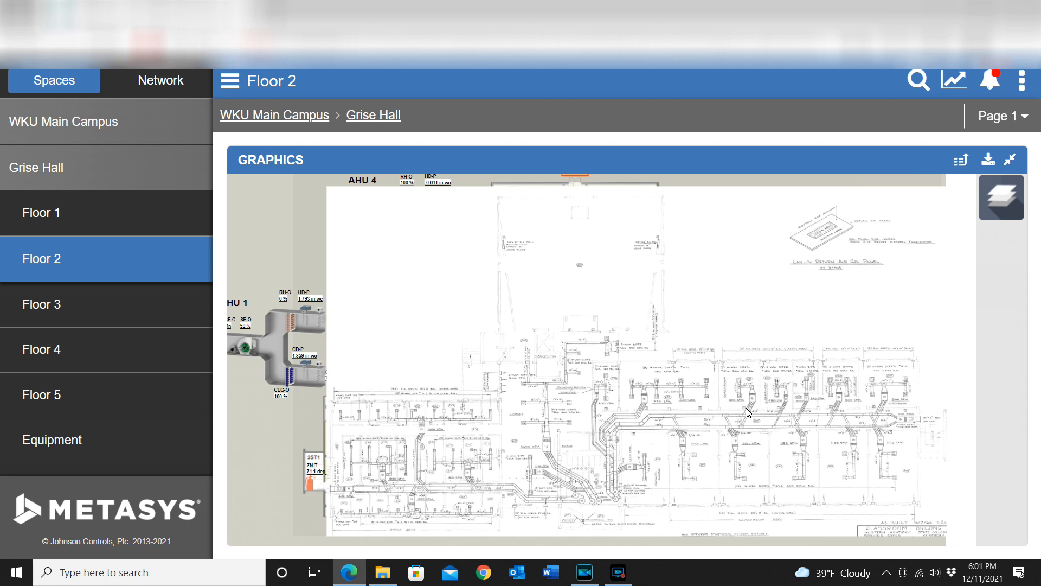
pyautogui.scroll(3)
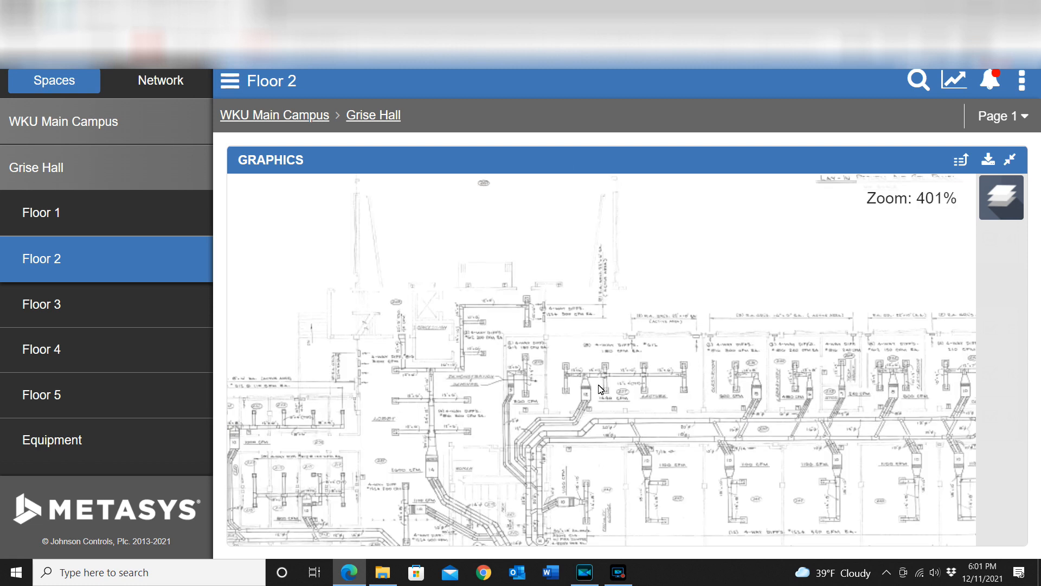
pyautogui.moveTo(822, 429)
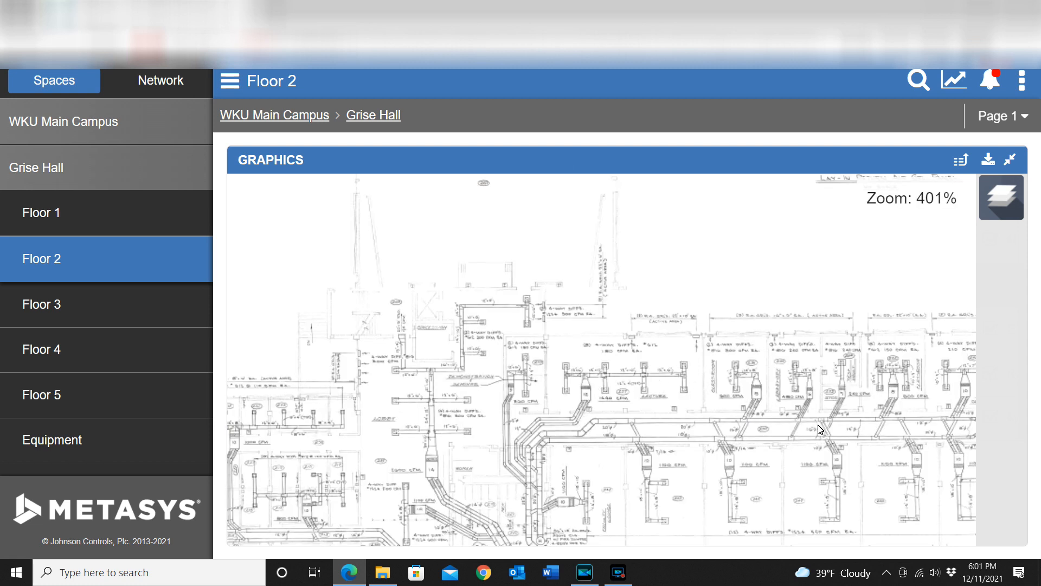
pyautogui.scroll(-3)
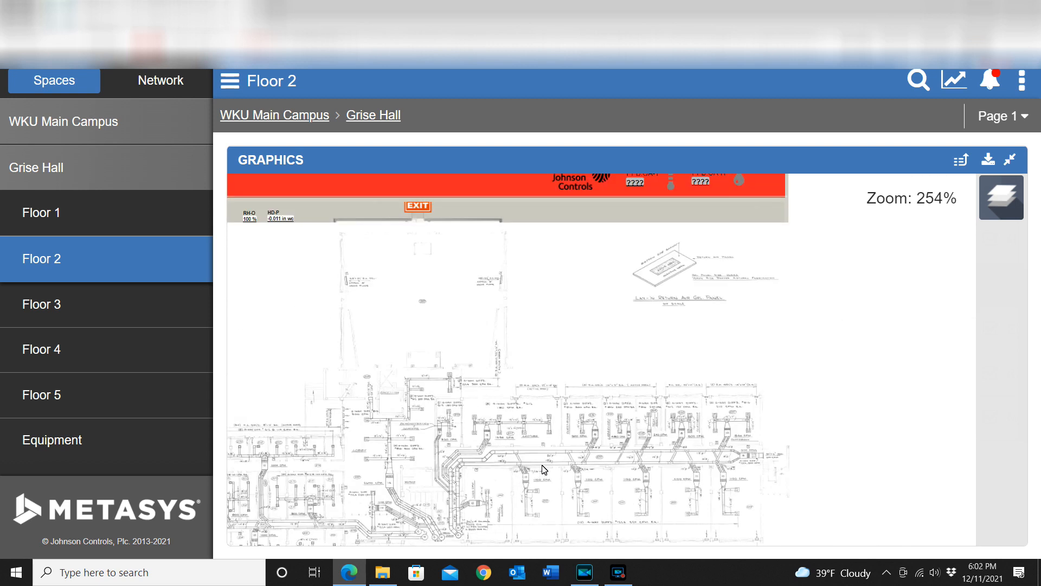
pyautogui.scroll(-3)
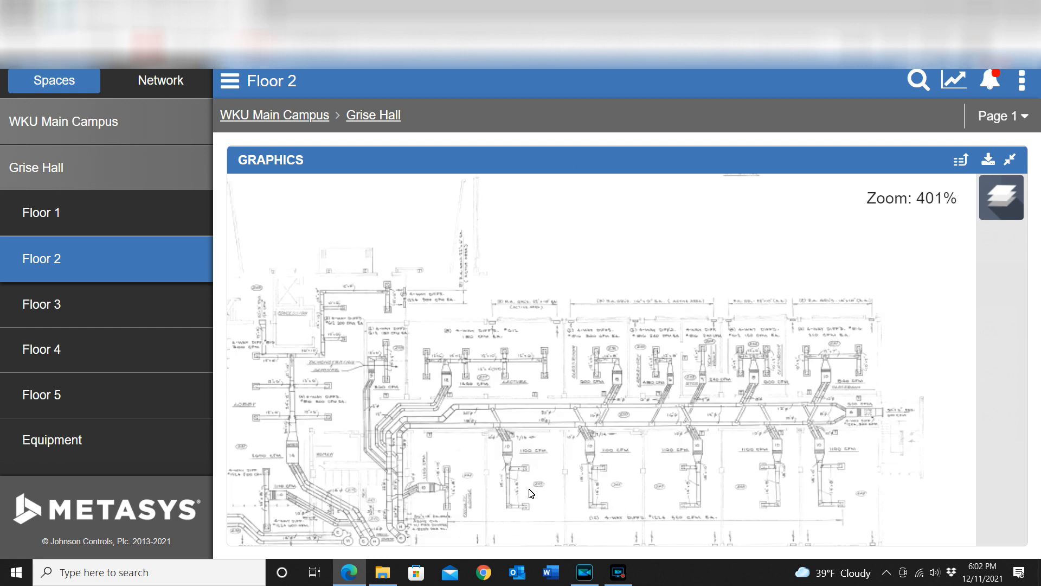
pyautogui.moveTo(508, 518)
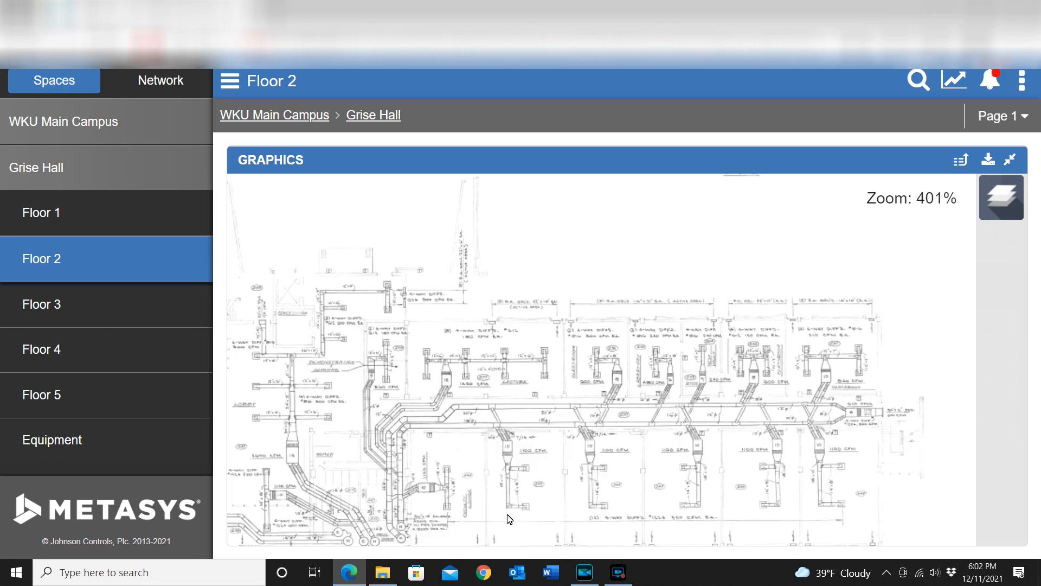
pyautogui.scroll(3)
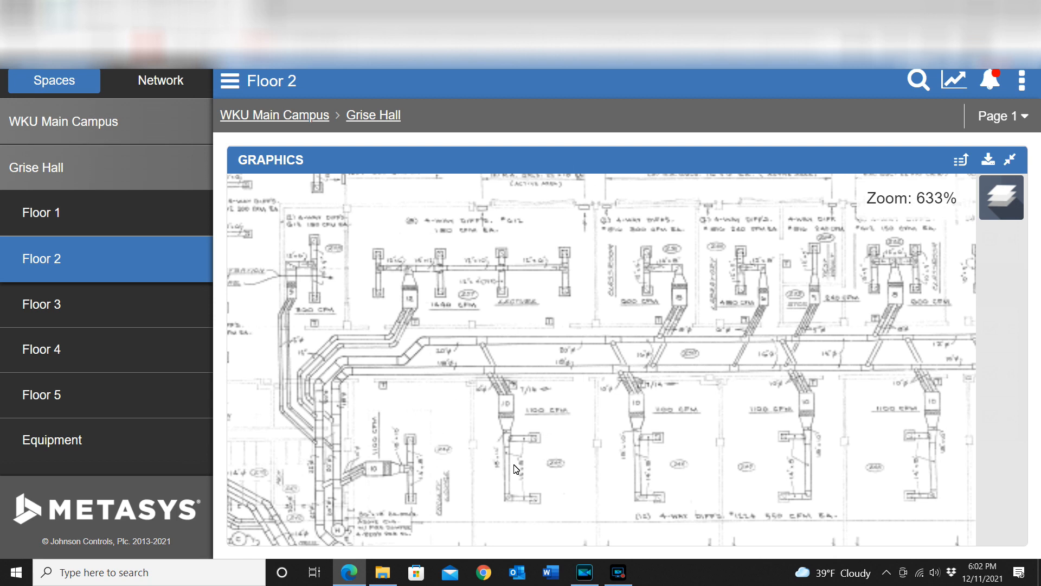
pyautogui.scroll(3)
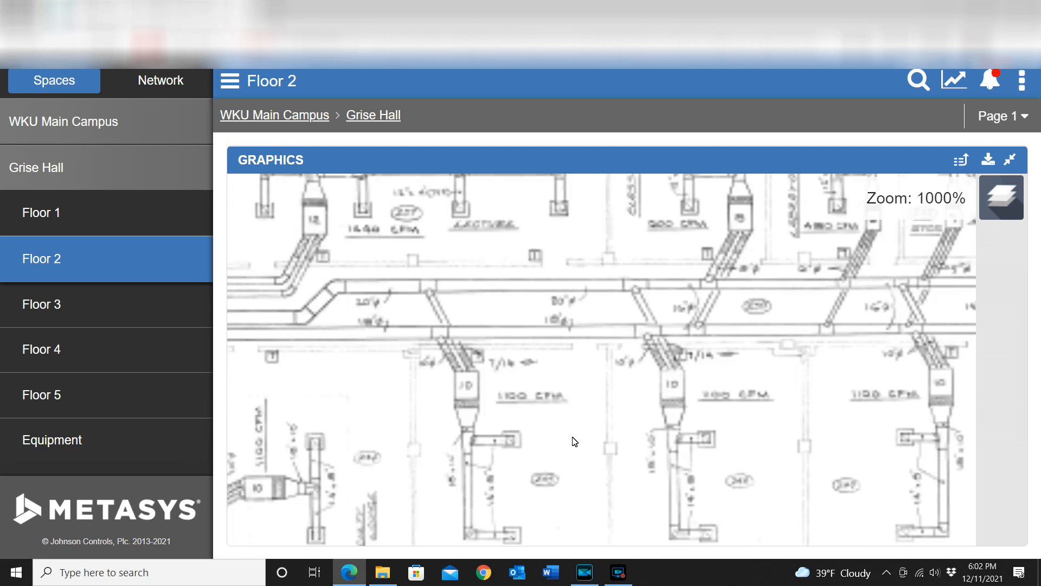
pyautogui.moveTo(550, 402)
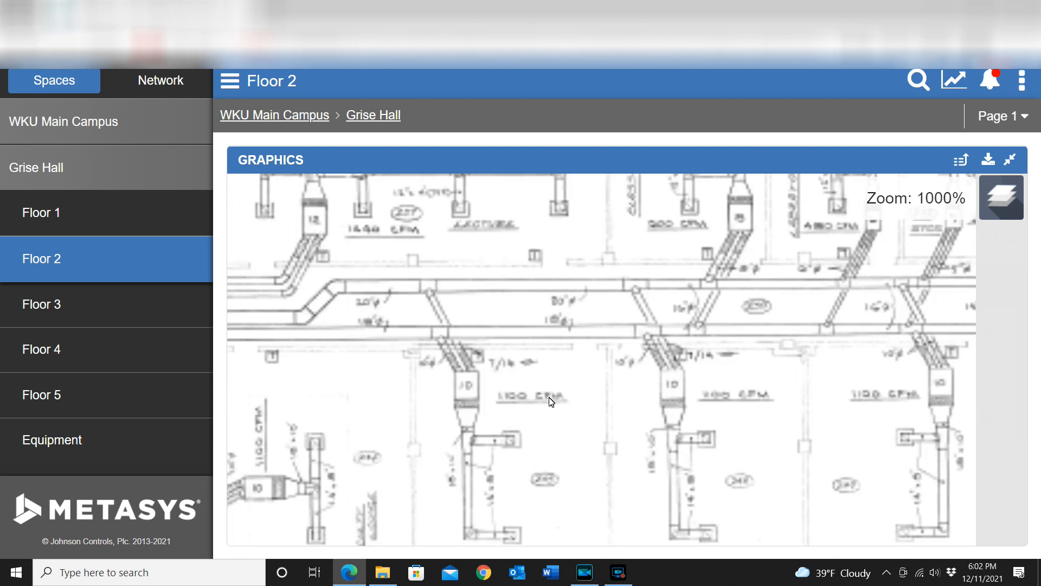
pyautogui.moveTo(570, 476)
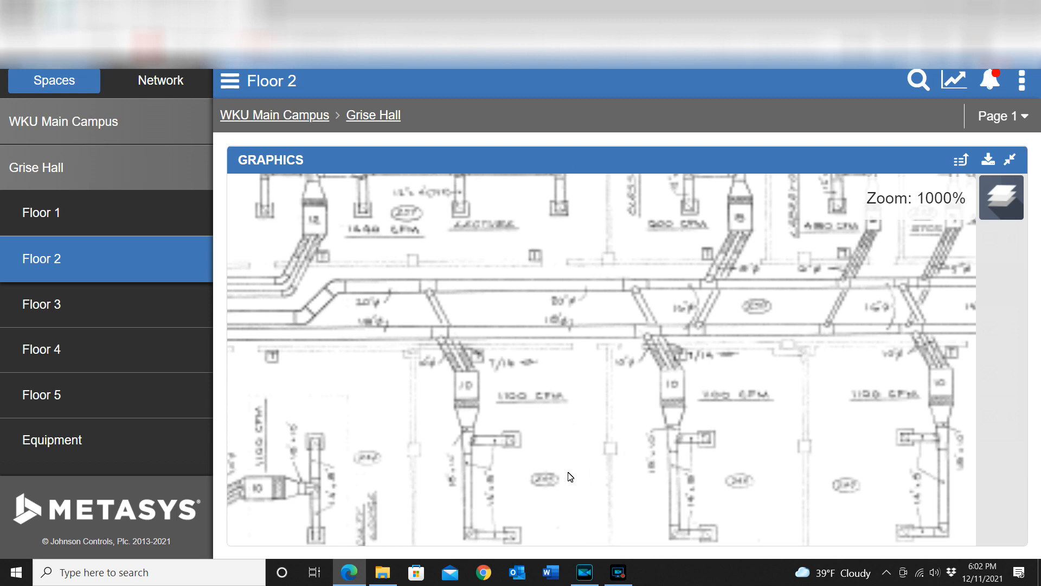
pyautogui.moveTo(506, 411)
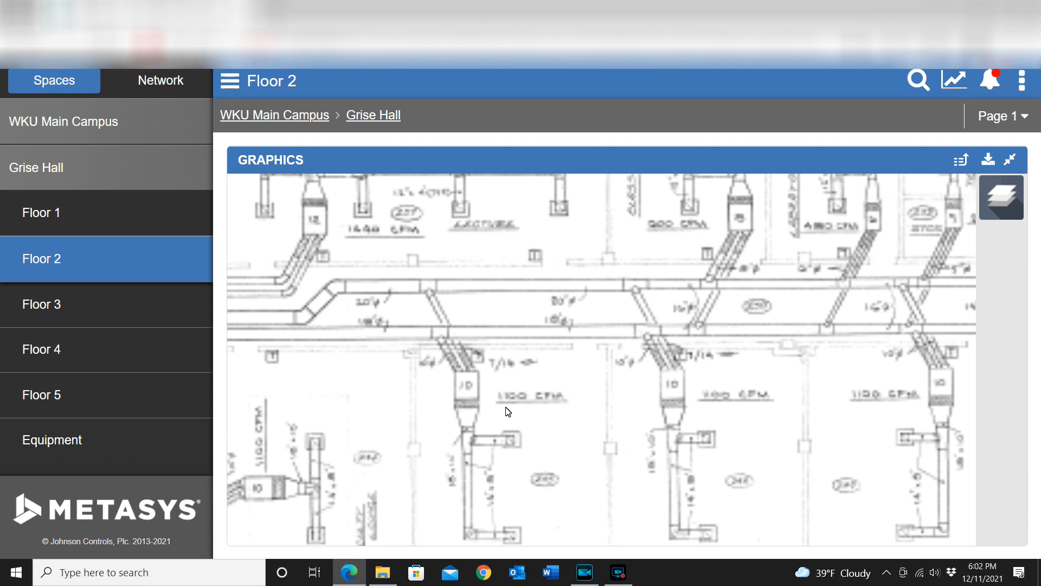
pyautogui.moveTo(512, 403)
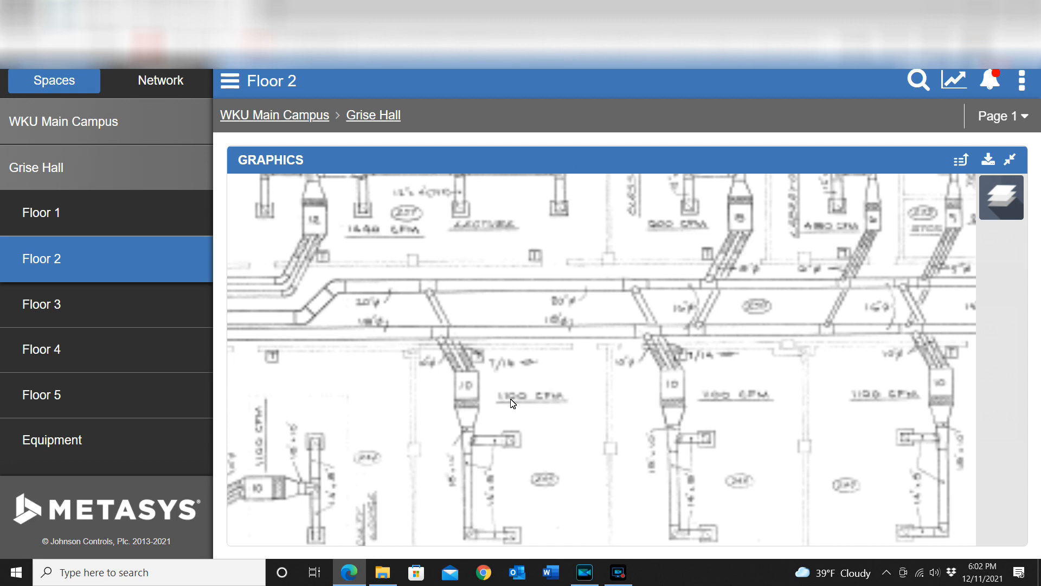
pyautogui.moveTo(528, 408)
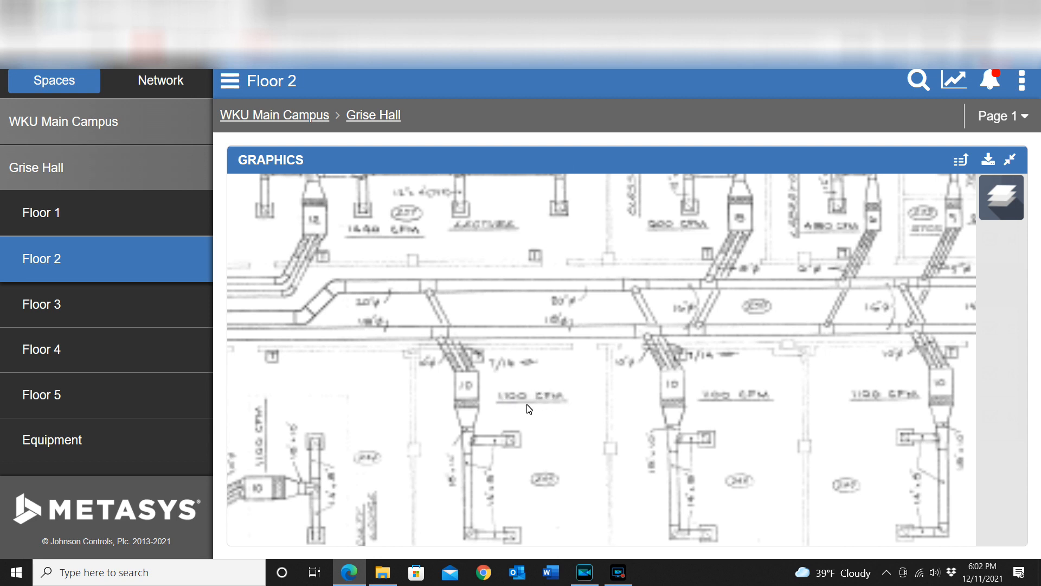
pyautogui.moveTo(527, 411)
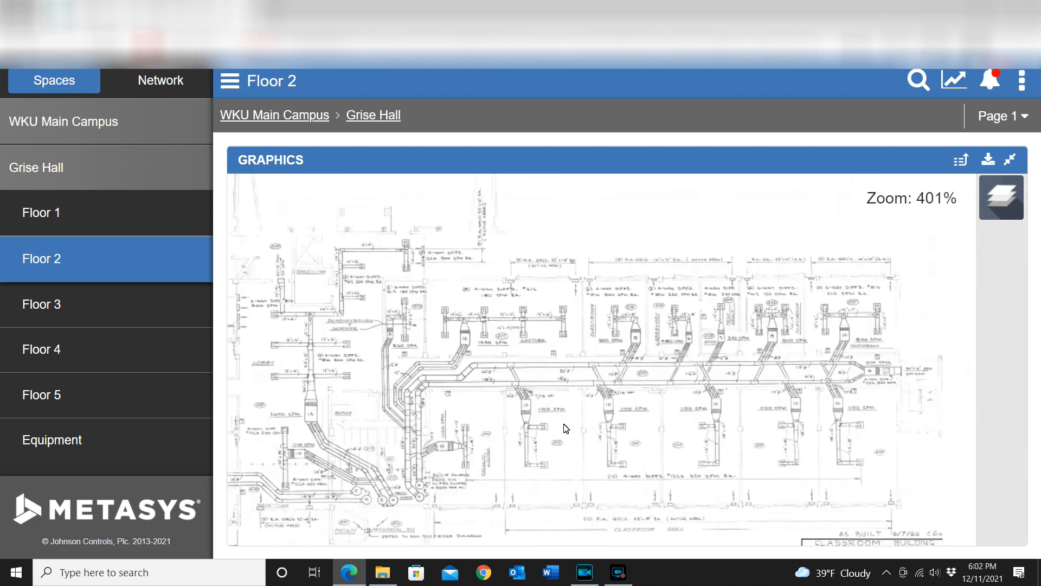
pyautogui.scroll(-3)
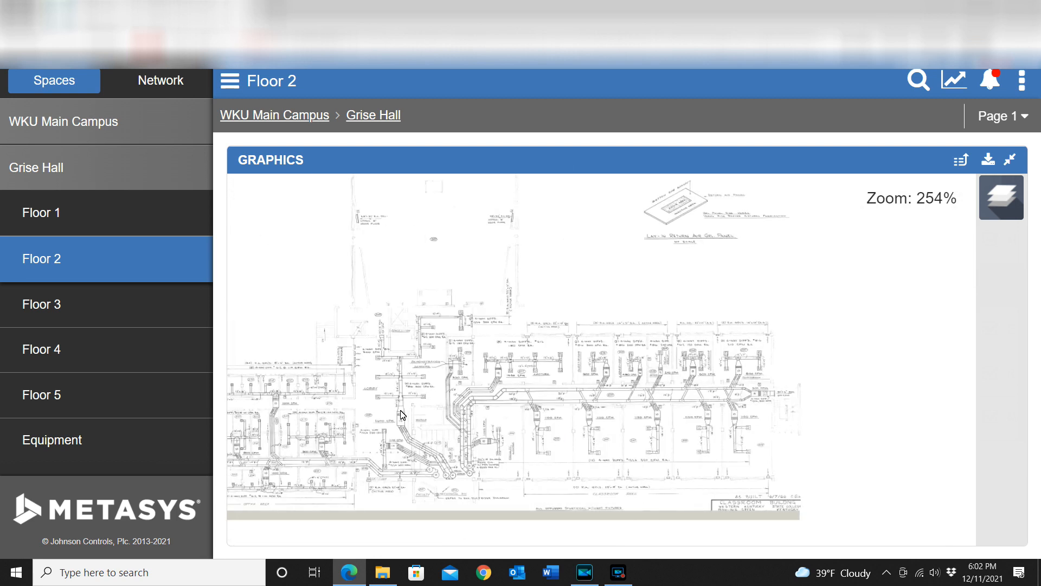
pyautogui.moveTo(337, 409)
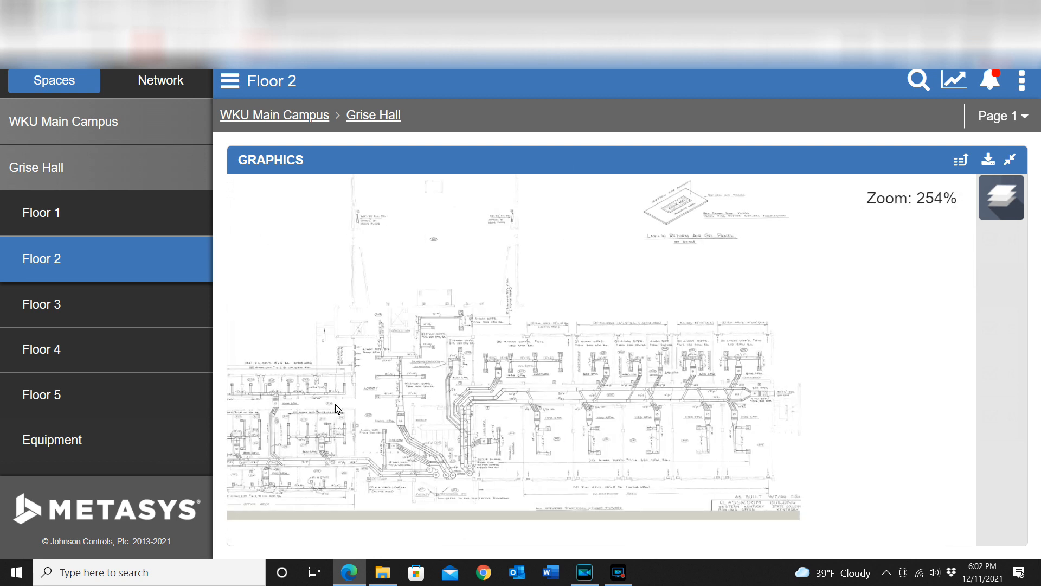
pyautogui.scroll(3)
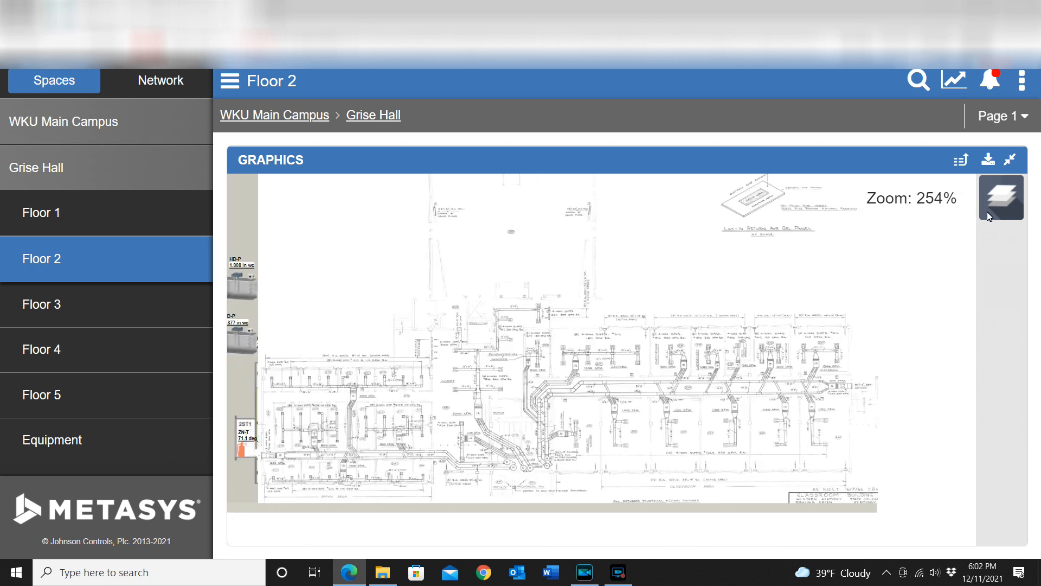
pyautogui.click(1003, 197)
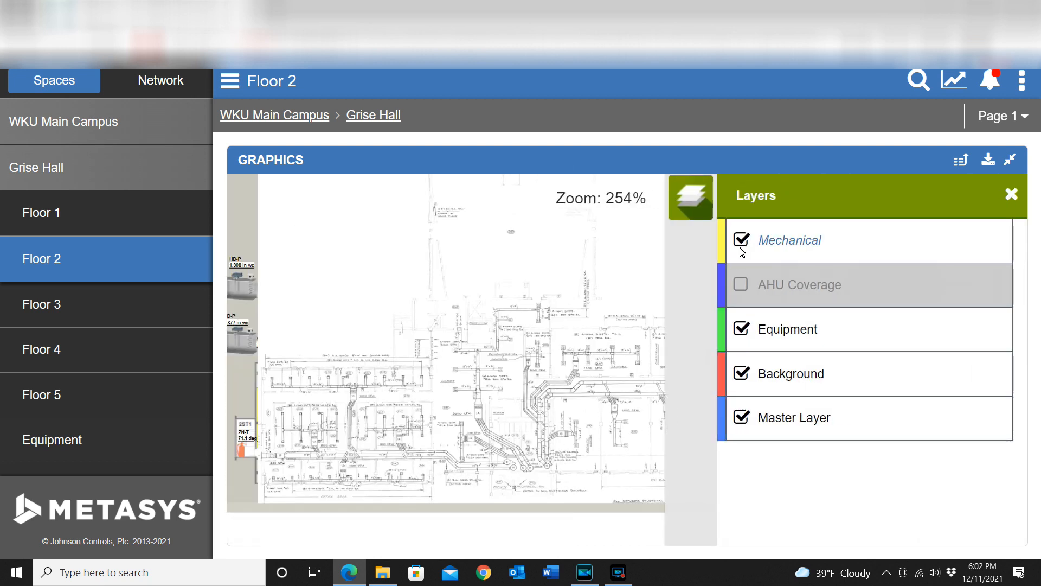
# Switch off the Mechanical layer, close the list, and return to Floor 2 from RM 239.
pyautogui.click(740, 239)
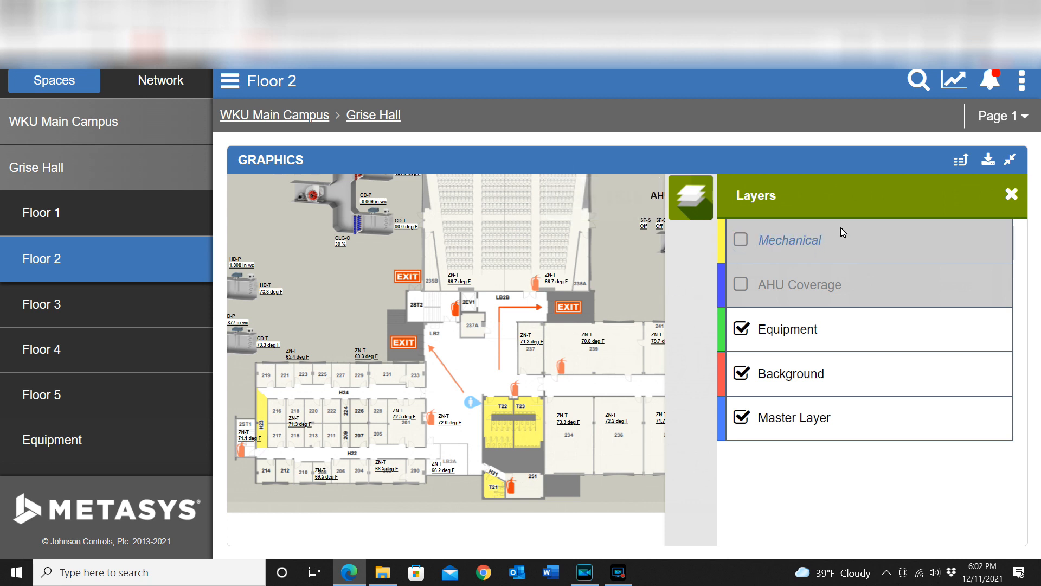
pyautogui.click(1010, 194)
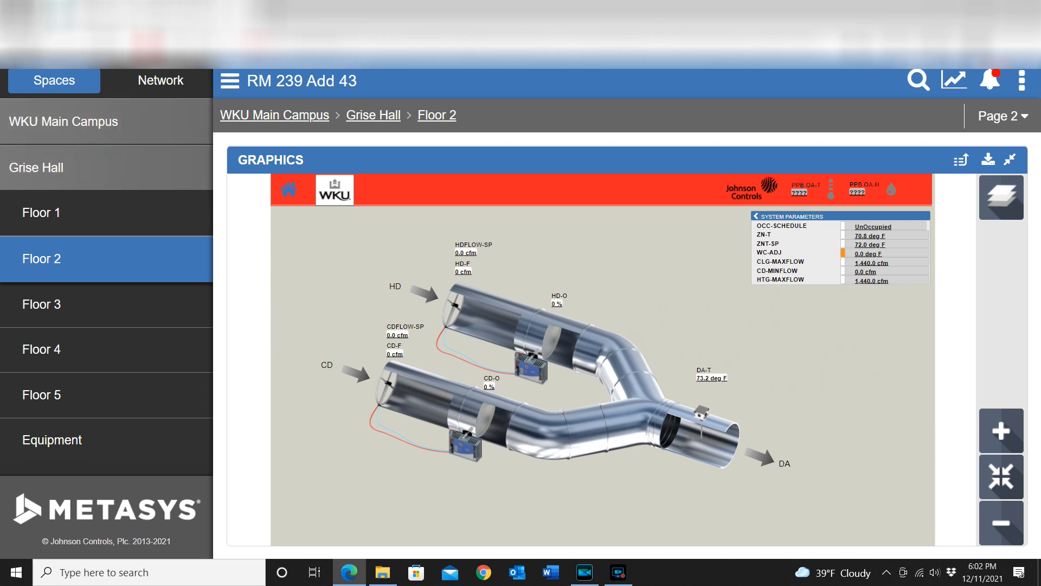
pyautogui.click(41, 258)
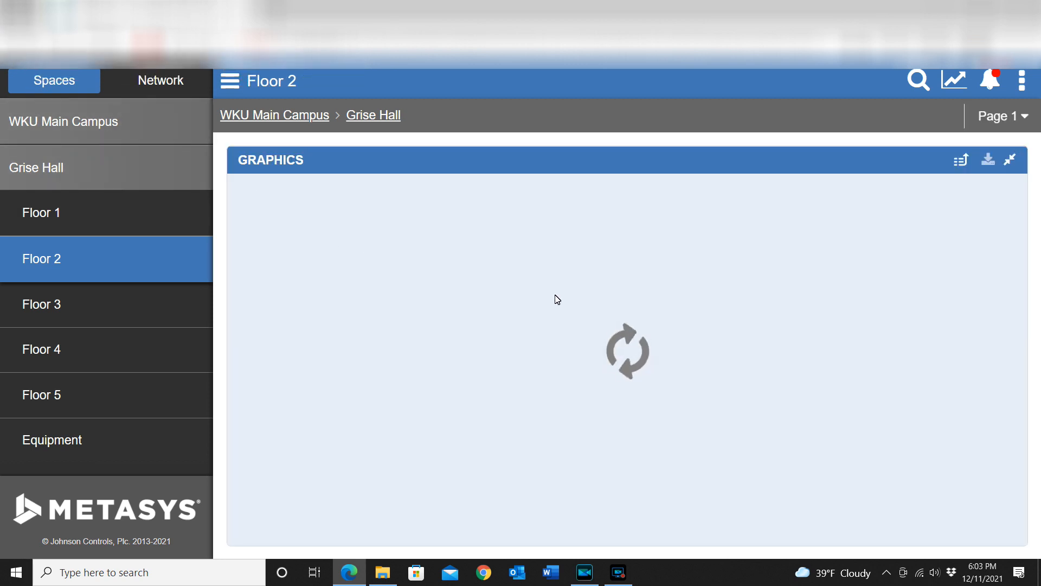
pyautogui.moveTo(675, 333)
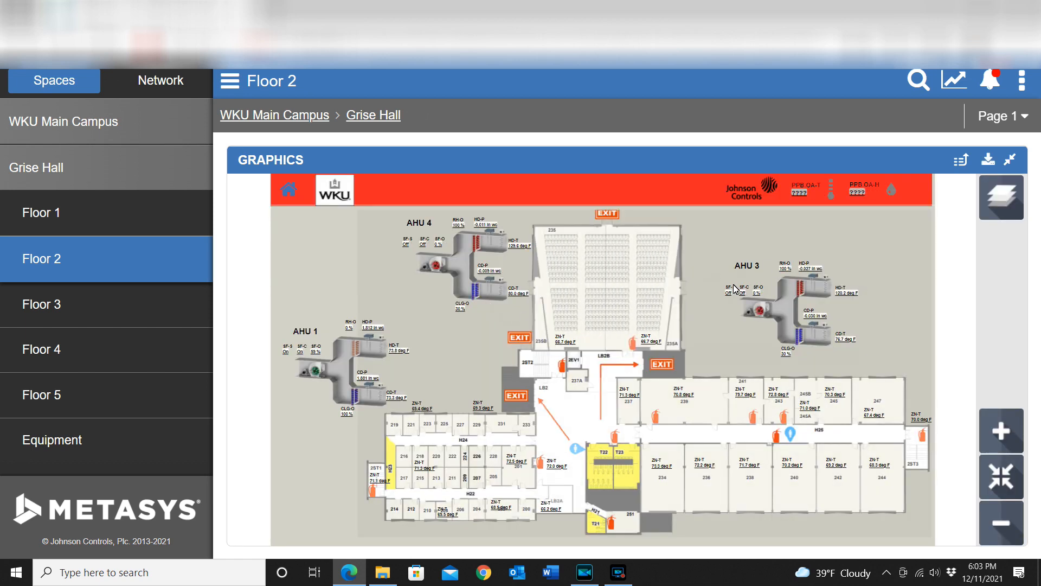
pyautogui.moveTo(478, 261)
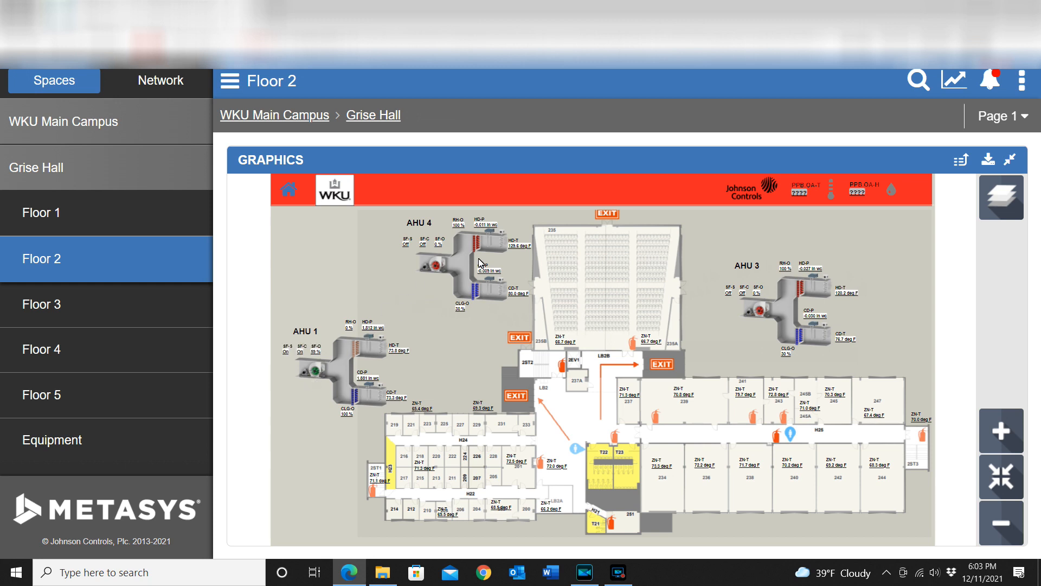
pyautogui.moveTo(710, 375)
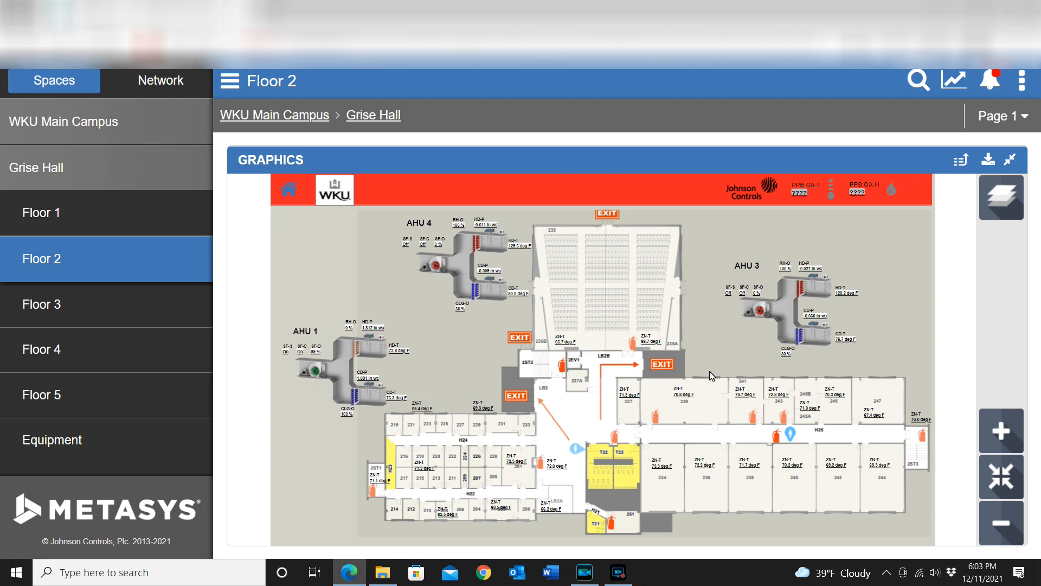
pyautogui.moveTo(854, 313)
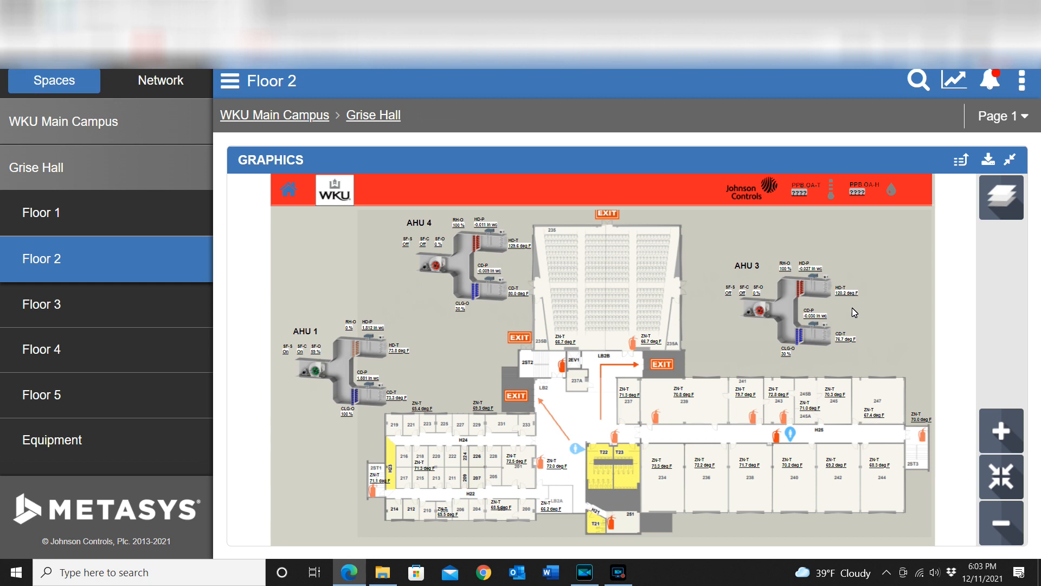
pyautogui.moveTo(1001, 198)
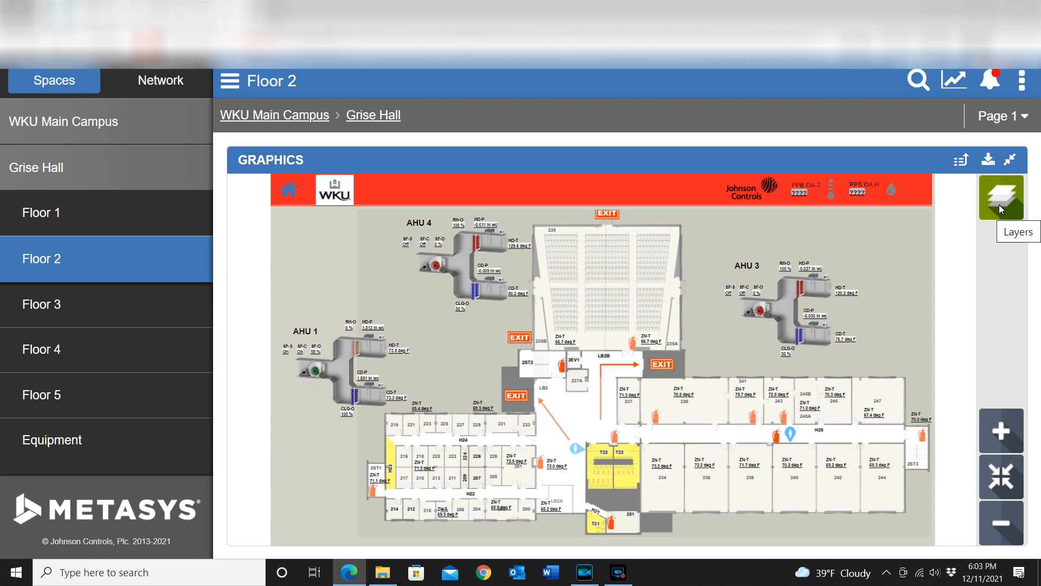
# Check AHU Coverage in the Floor 2 layer list, leaving Mechanical off.
pyautogui.click(1002, 199)
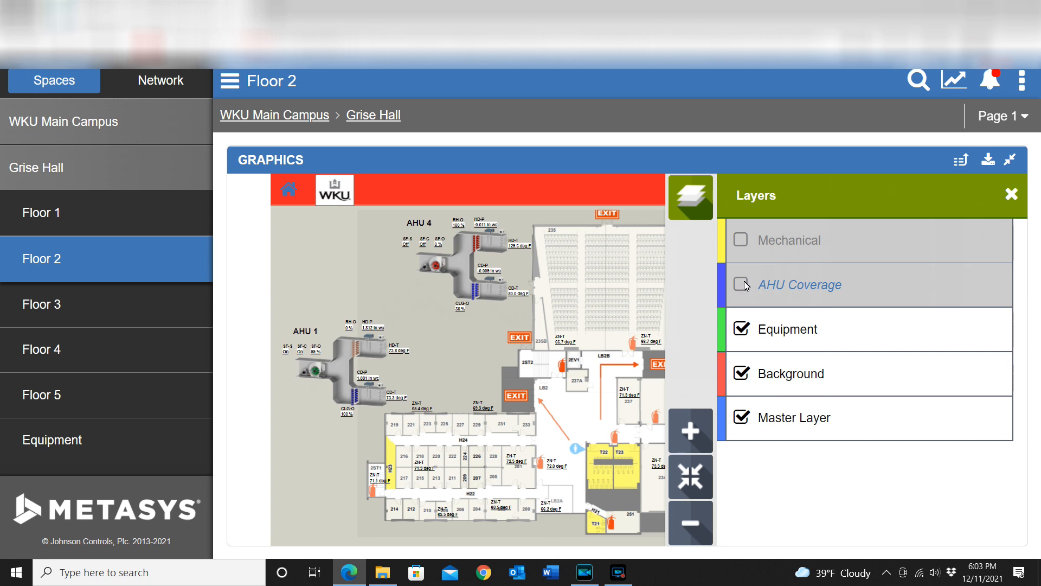
pyautogui.click(741, 285)
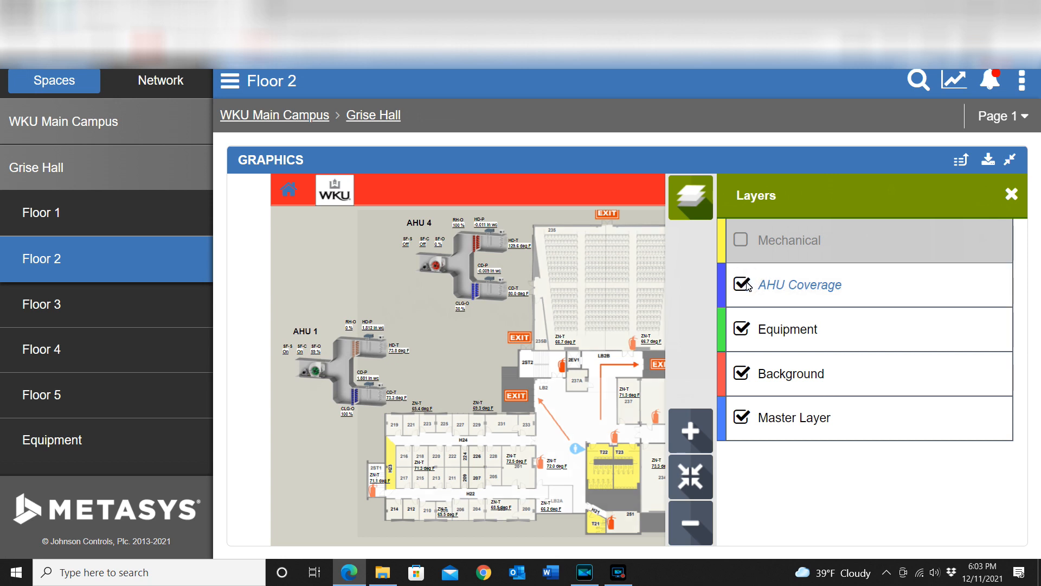
pyautogui.click(739, 285)
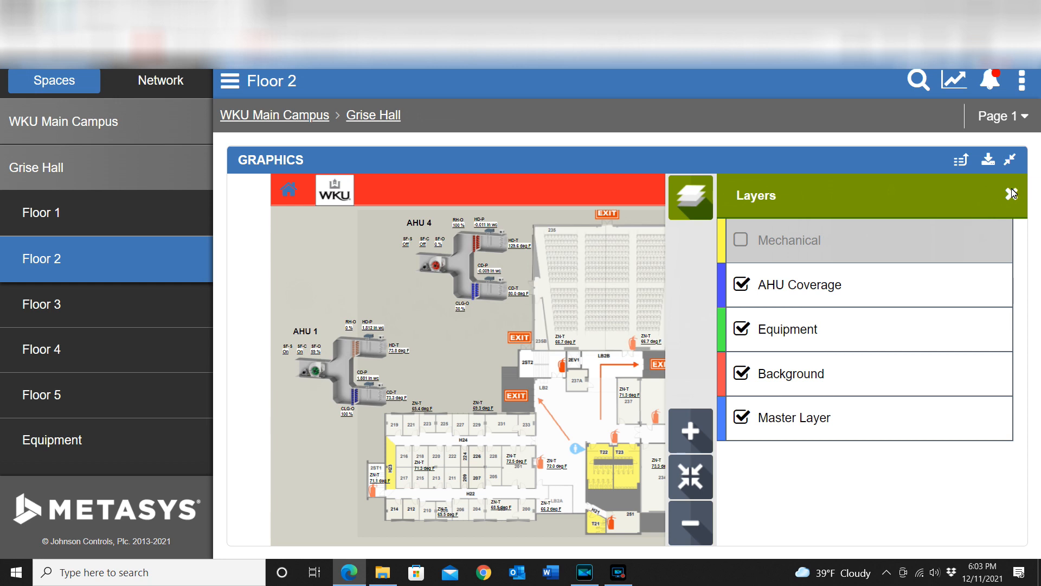
# Close the layer list to reveal the AHU-4 coverage shading over the east wing.
pyautogui.click(1012, 192)
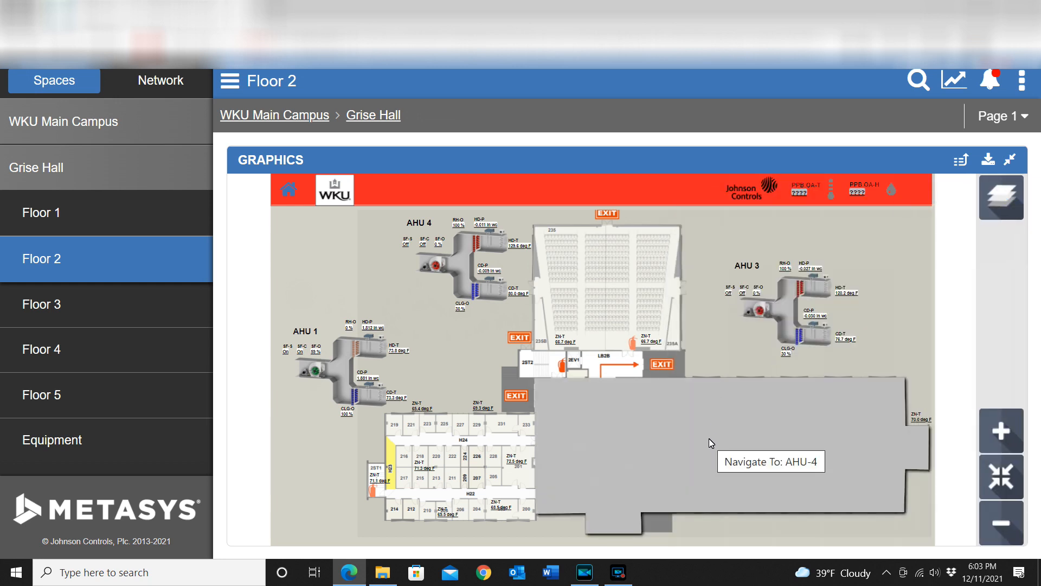
pyautogui.moveTo(641, 444)
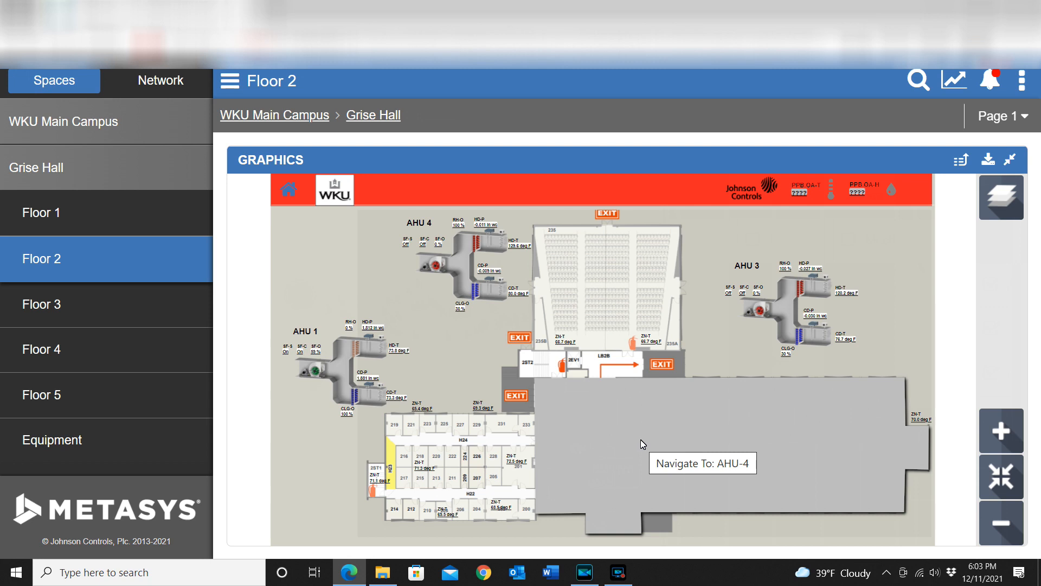
pyautogui.moveTo(655, 434)
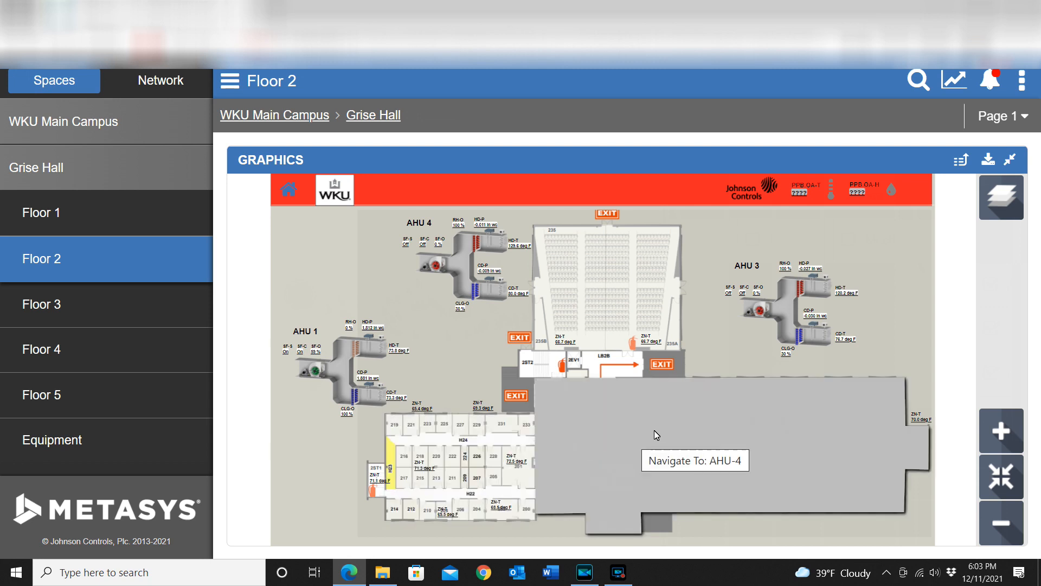
pyautogui.moveTo(660, 462)
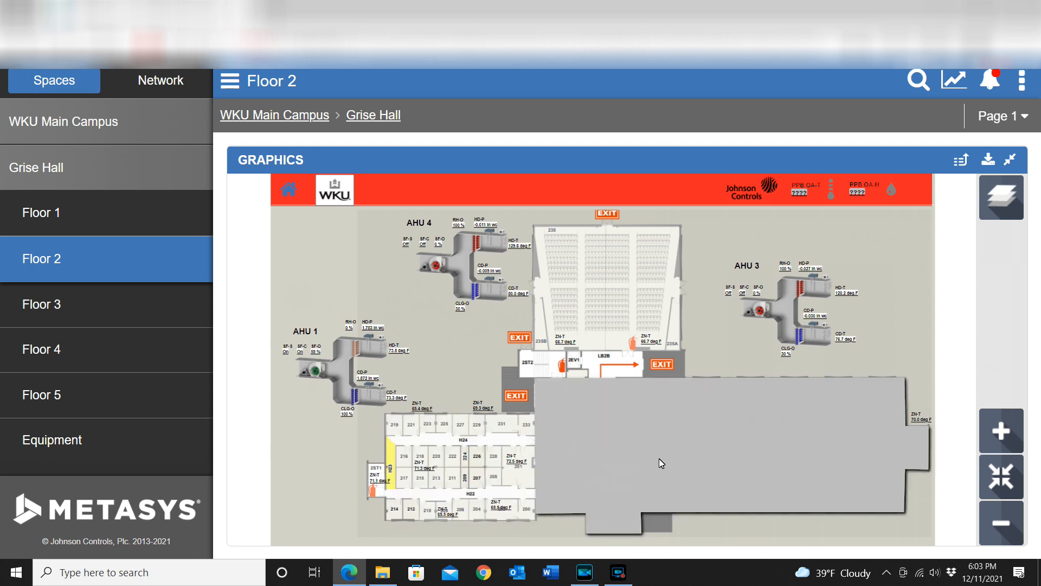
pyautogui.moveTo(625, 453)
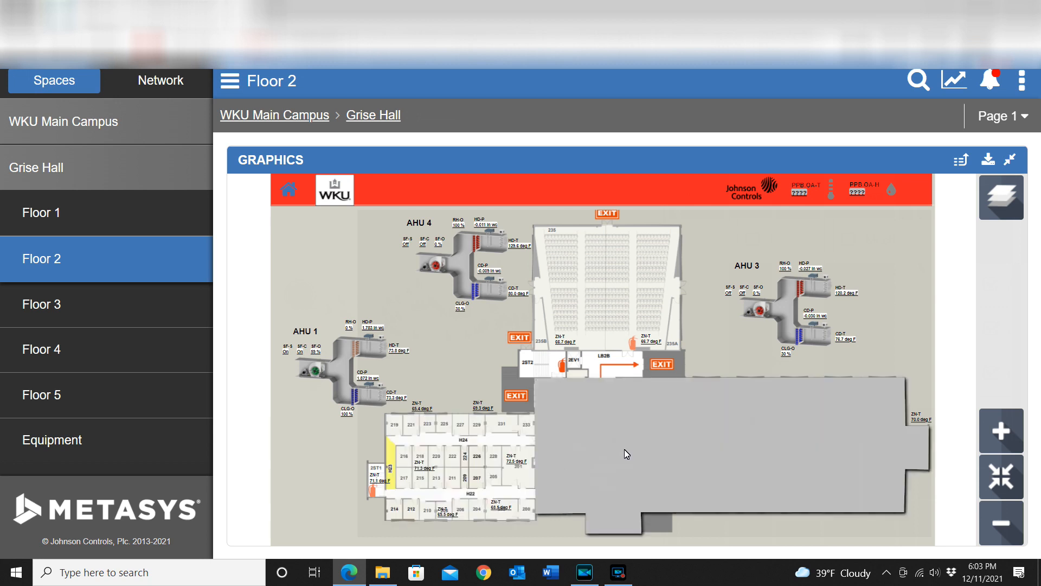
pyautogui.moveTo(709, 427)
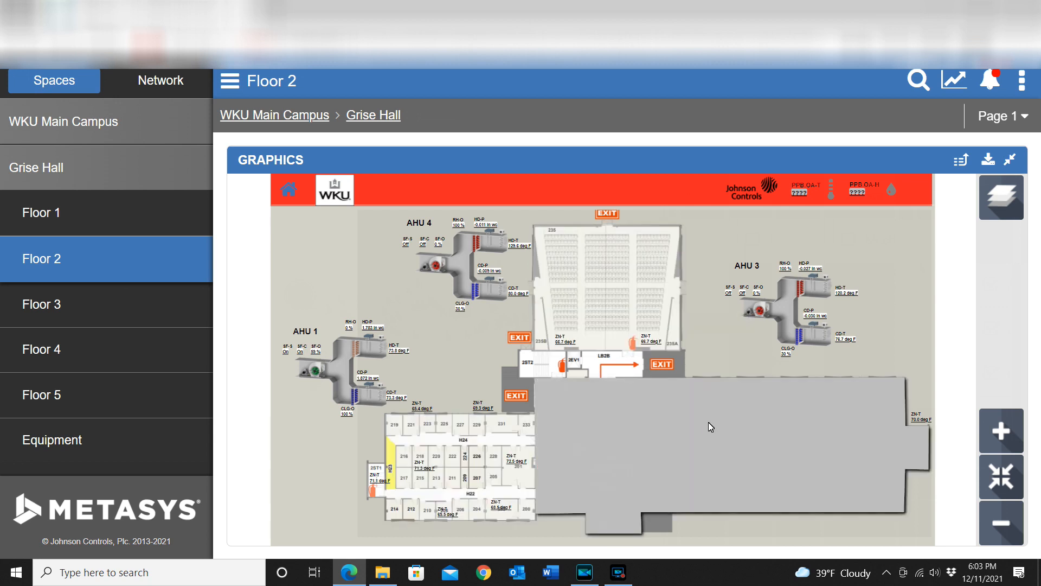
pyautogui.moveTo(682, 435)
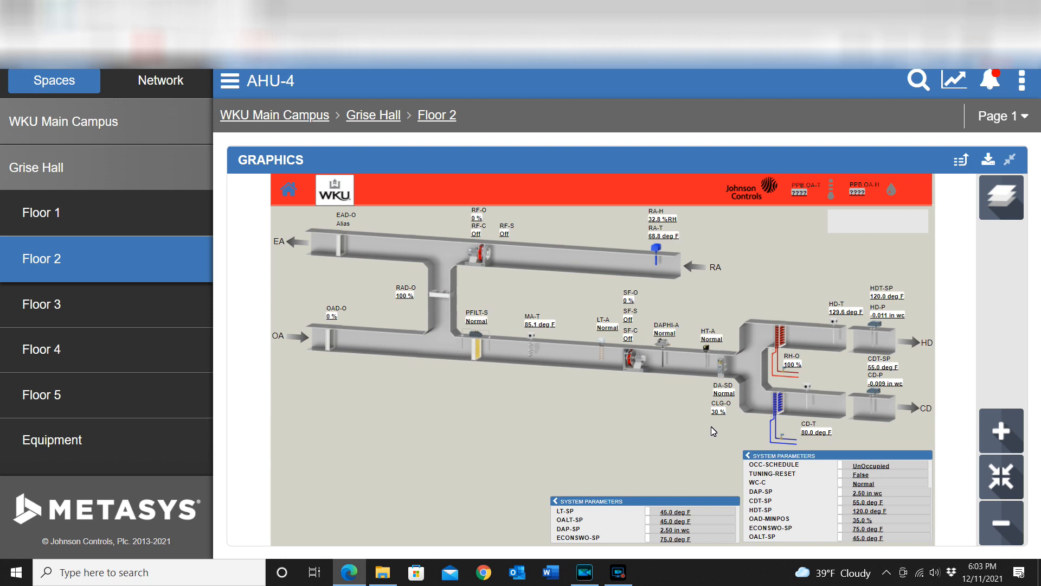
pyautogui.moveTo(425, 334)
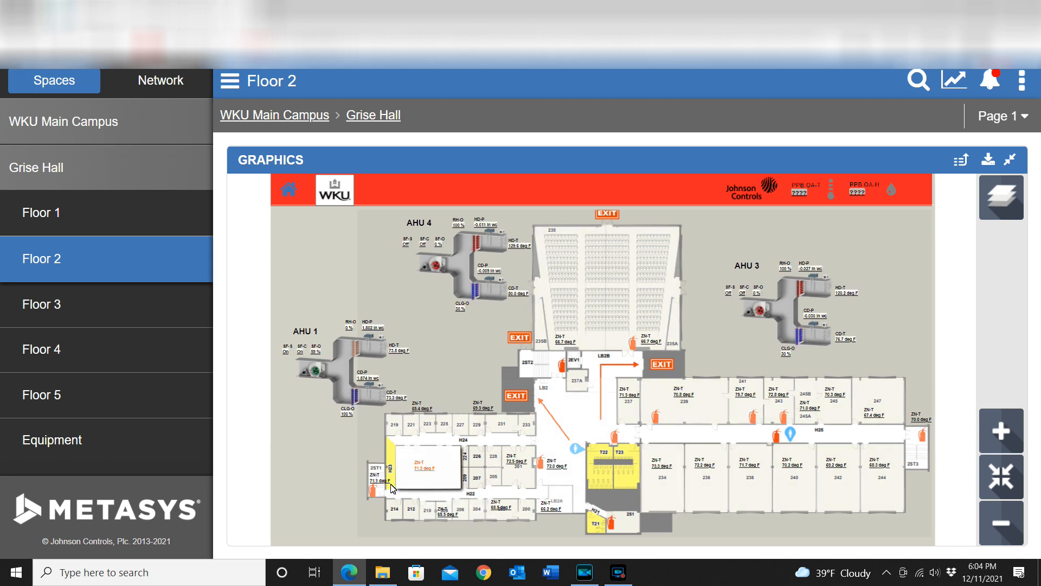
pyautogui.moveTo(804, 409)
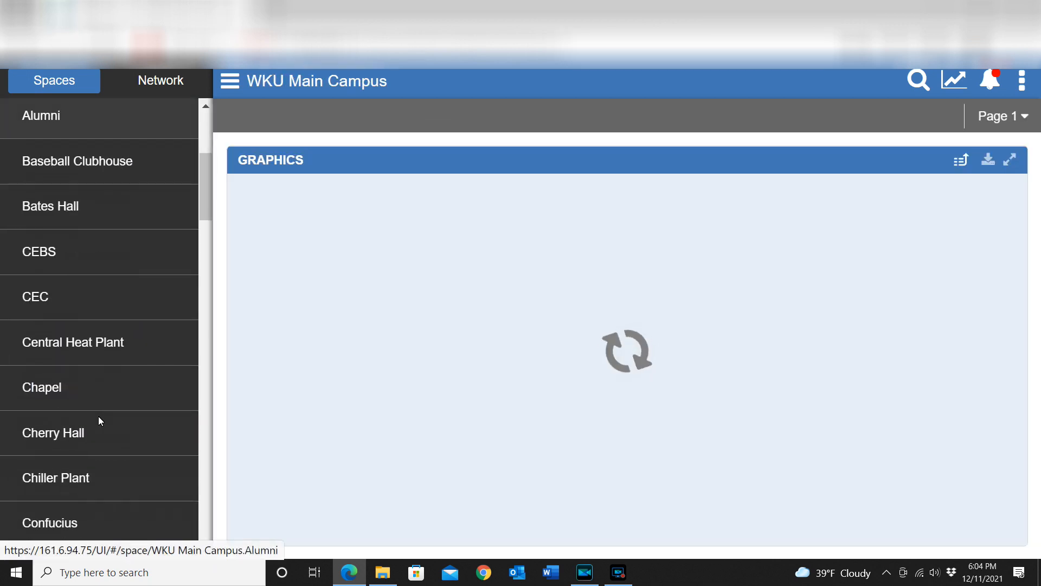
# Go to Fine Art Center Floor 1 and expand its floor graphic.
pyautogui.scroll(-3)
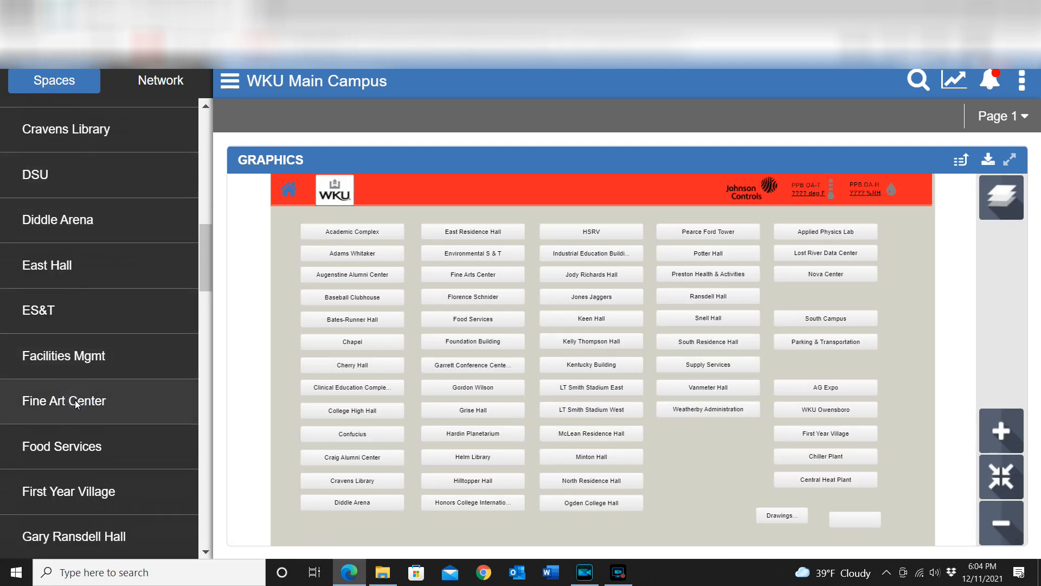
pyautogui.click(65, 400)
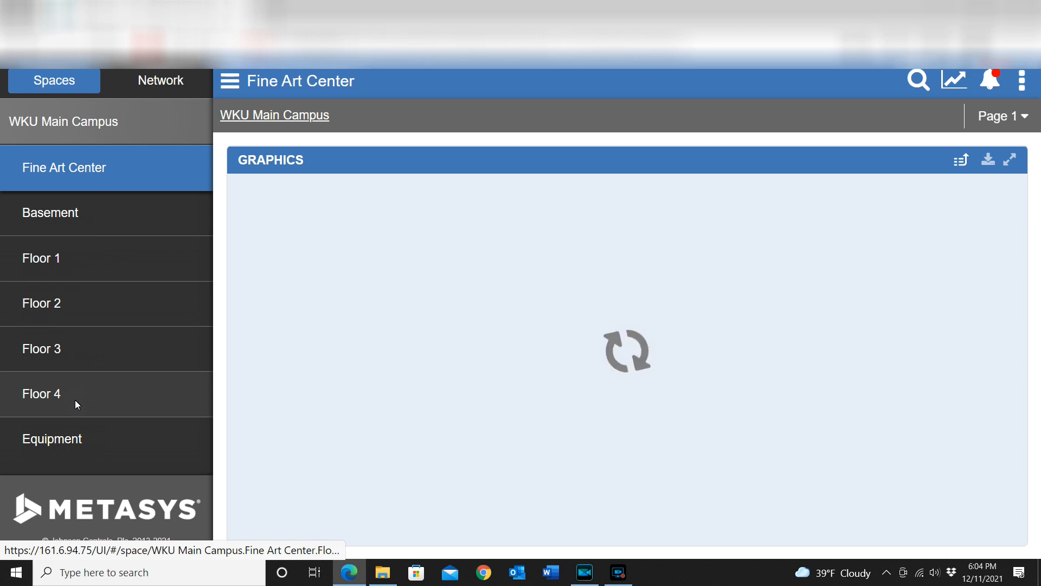
pyautogui.moveTo(110, 264)
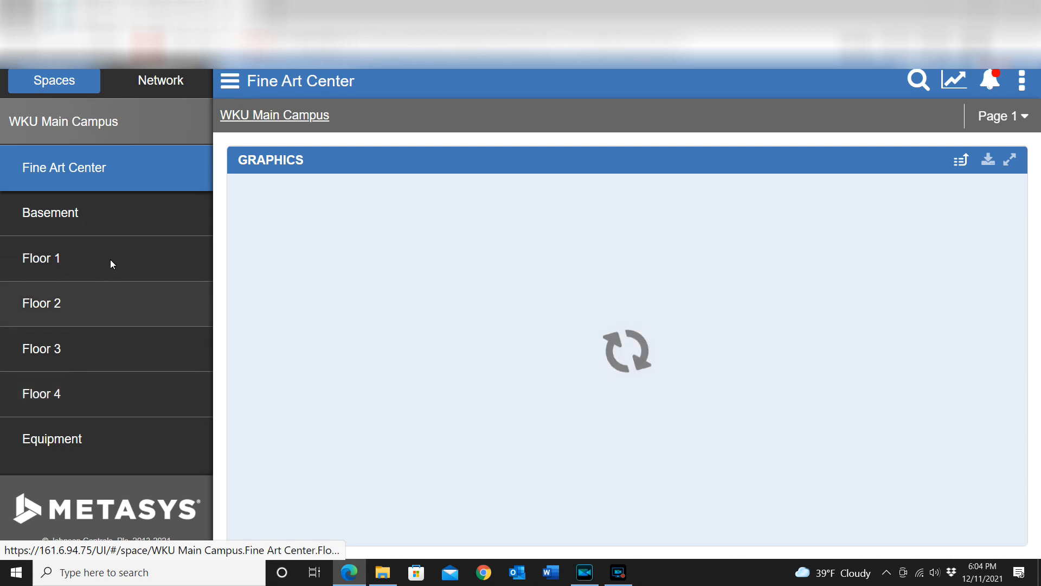
pyautogui.click(42, 258)
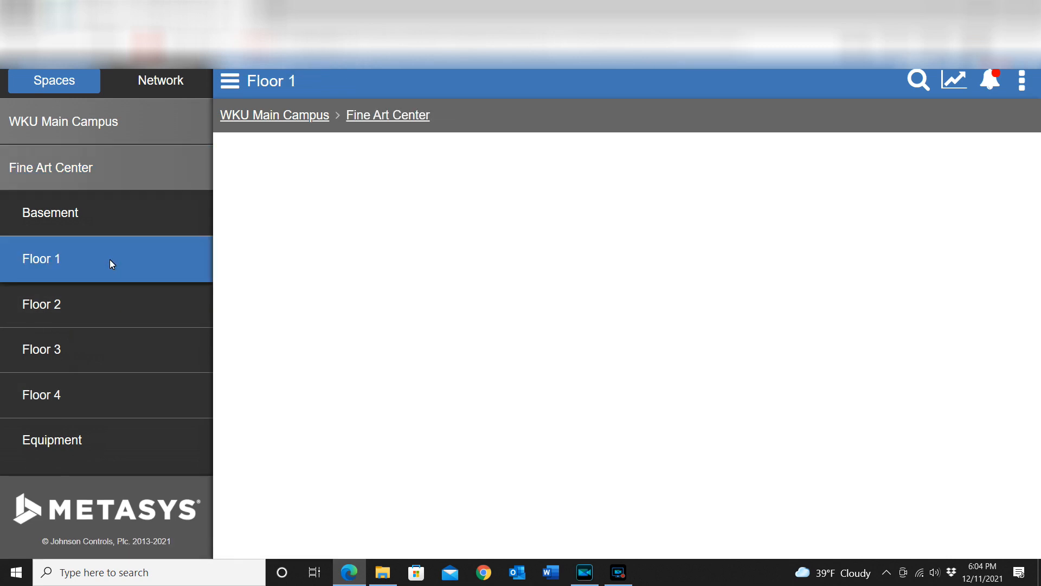
pyautogui.click(41, 258)
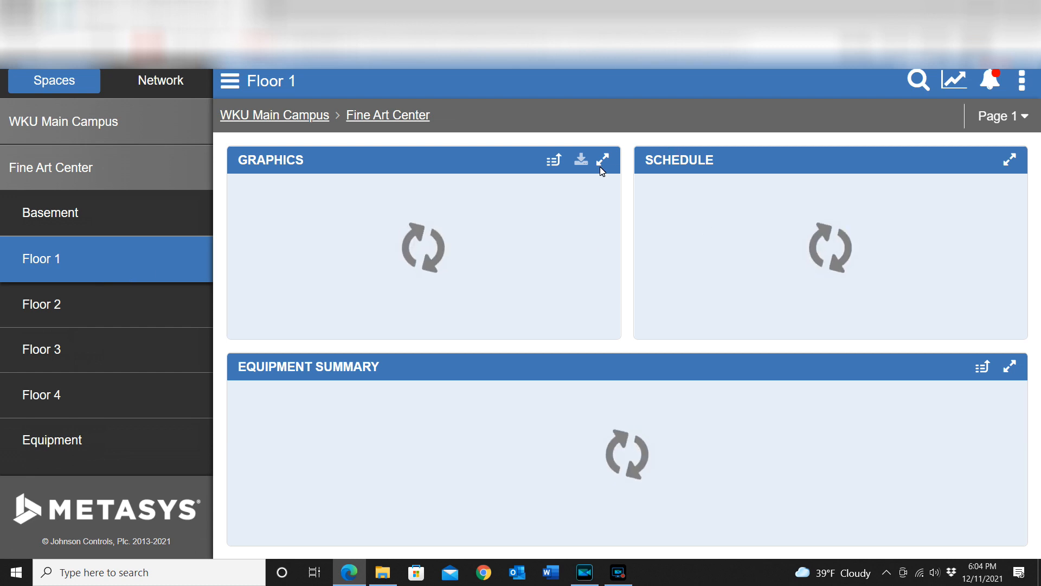
pyautogui.click(601, 160)
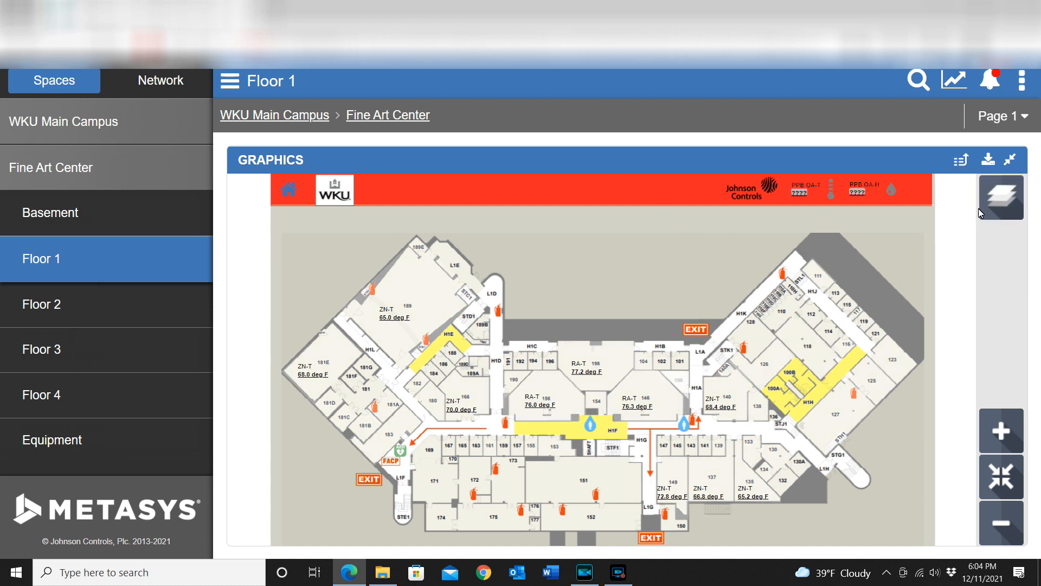
# Check Layer 1 in the Fine Art Center Floor 1 layer list.
pyautogui.click(1000, 196)
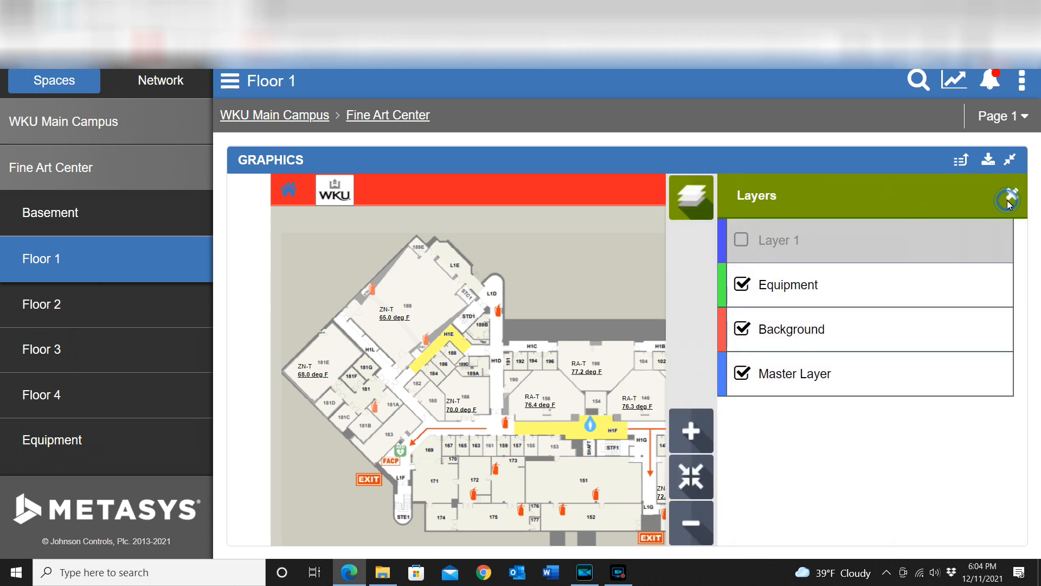
pyautogui.moveTo(985, 236)
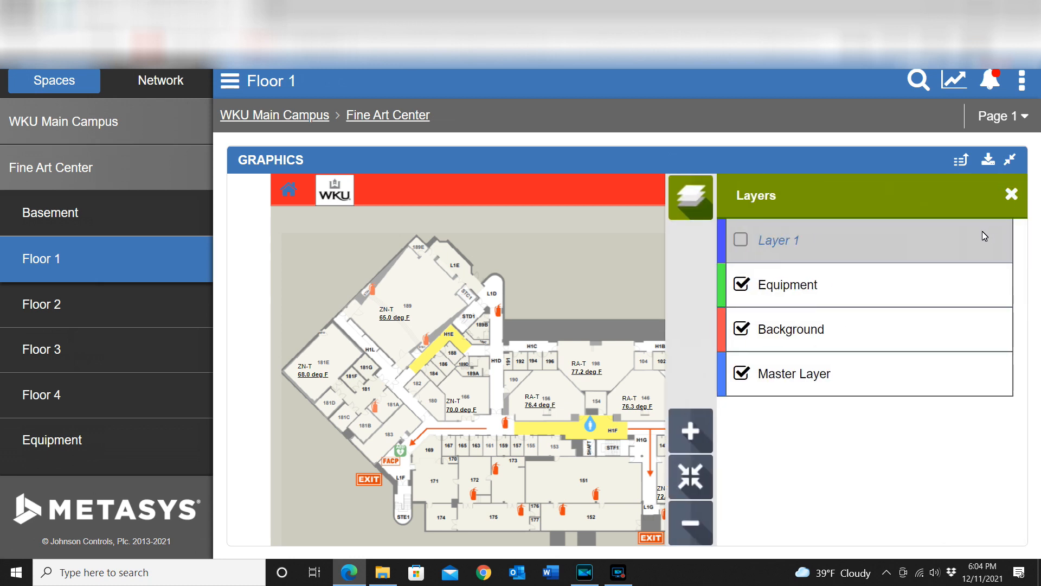
pyautogui.moveTo(762, 244)
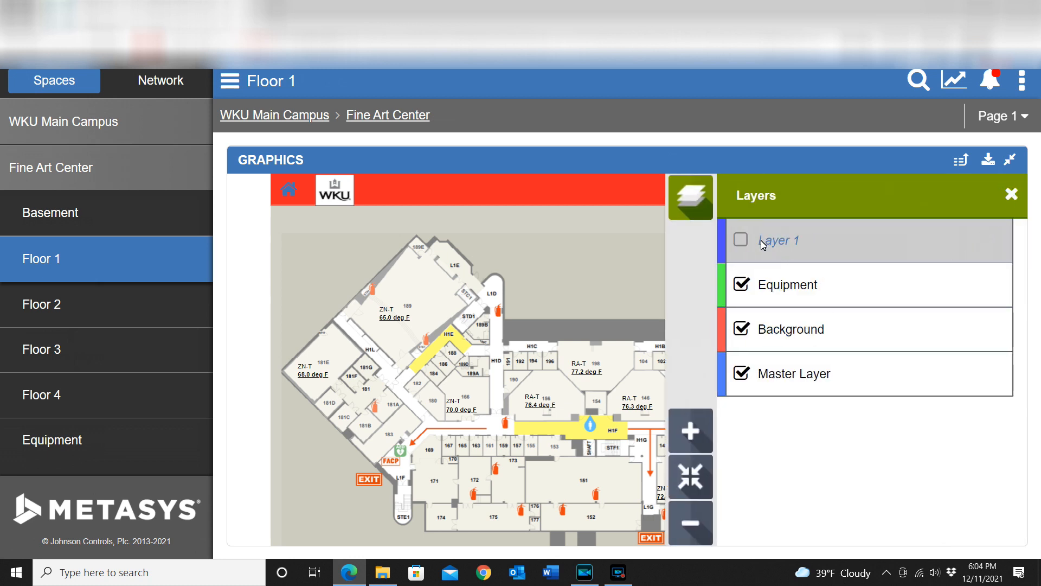
pyautogui.click(740, 240)
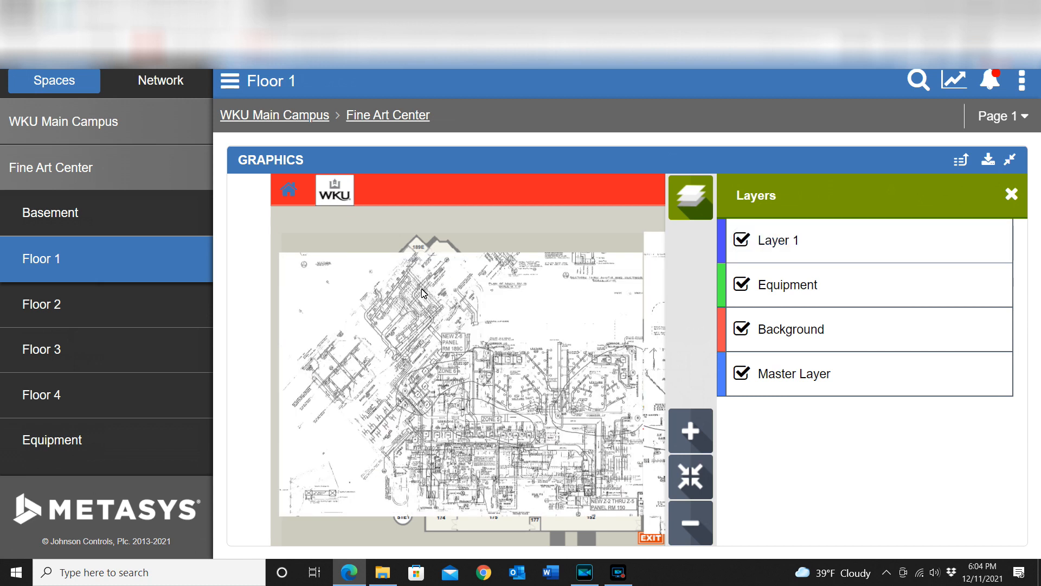
pyautogui.moveTo(422, 292)
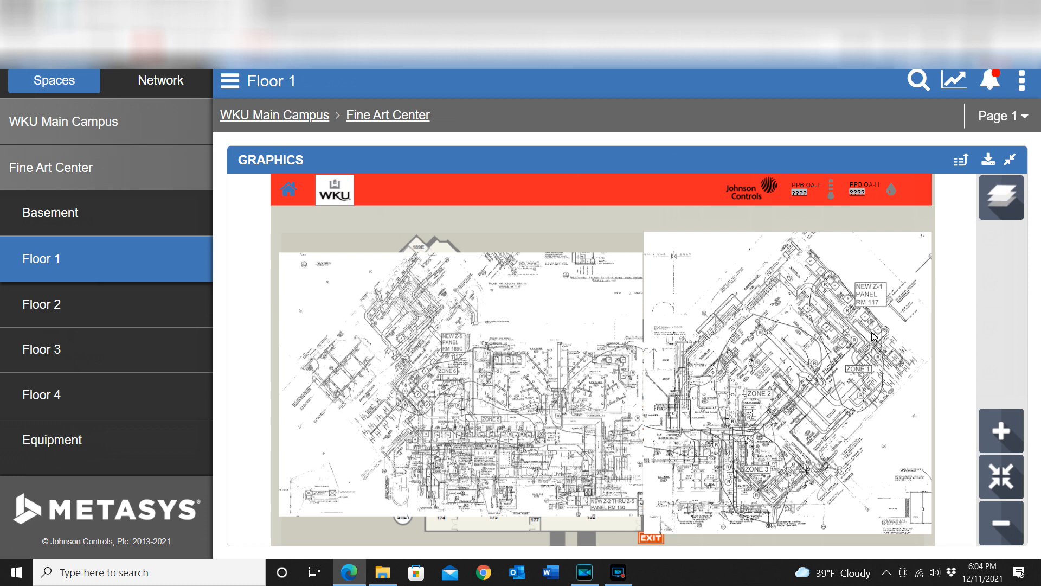
pyautogui.moveTo(633, 450)
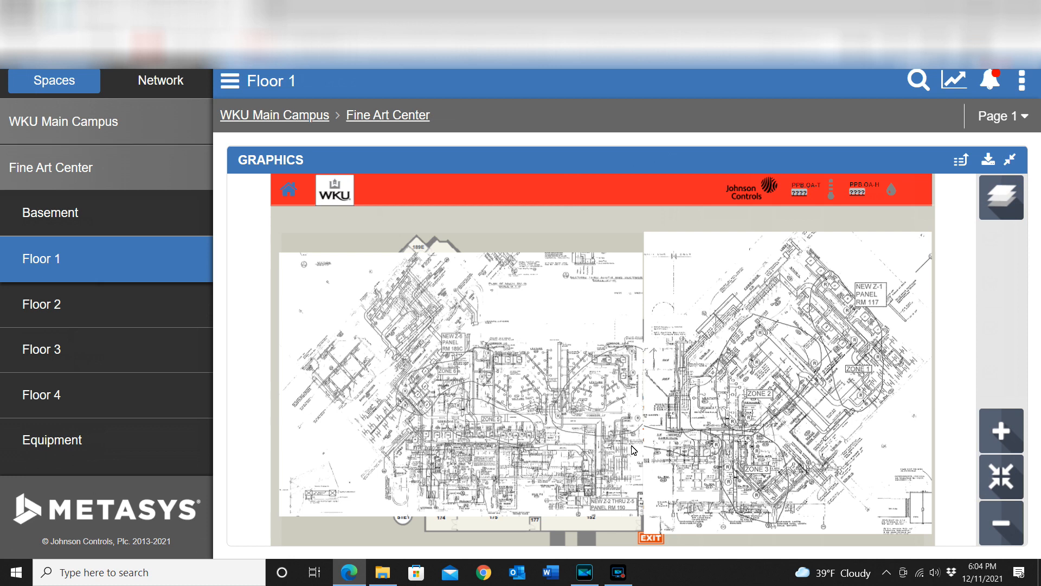
pyautogui.moveTo(660, 444)
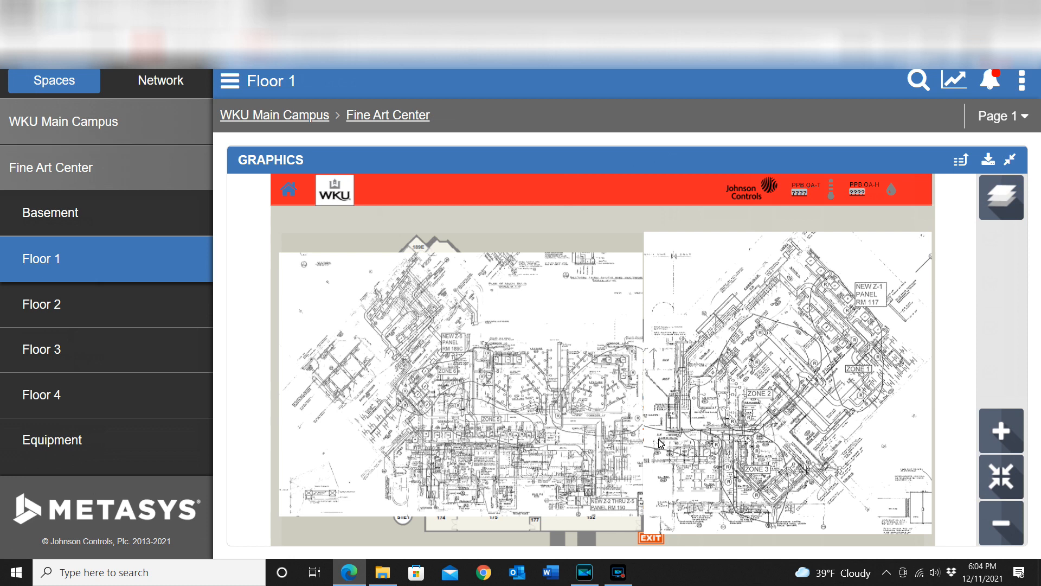
pyautogui.moveTo(661, 444)
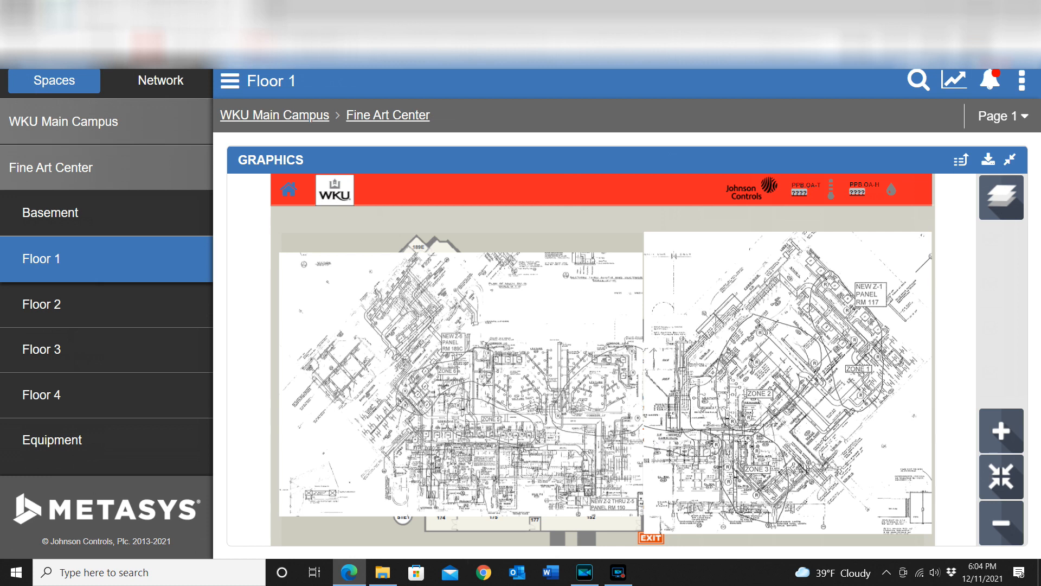
pyautogui.moveTo(554, 402)
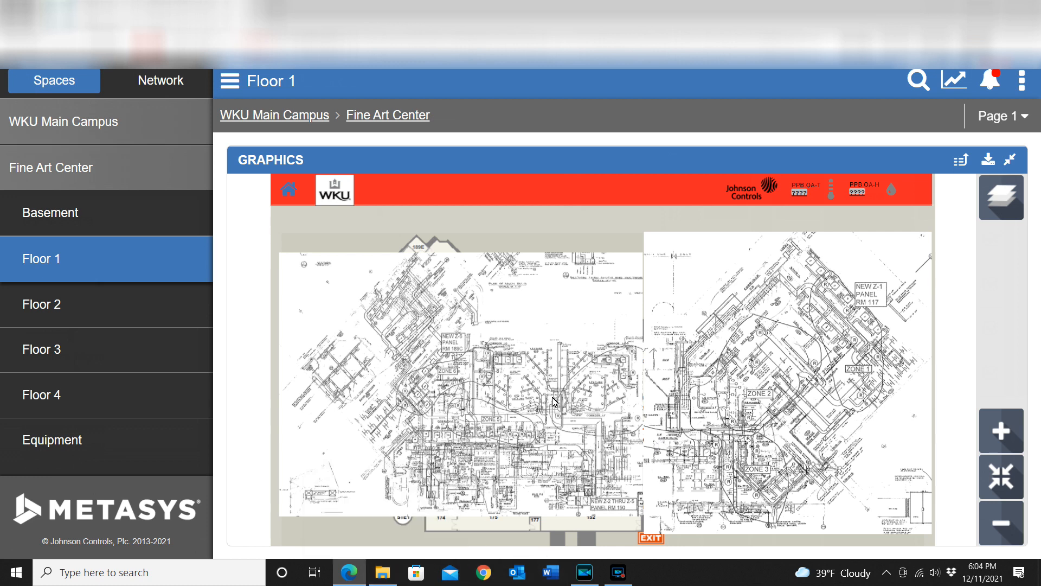
pyautogui.moveTo(764, 391)
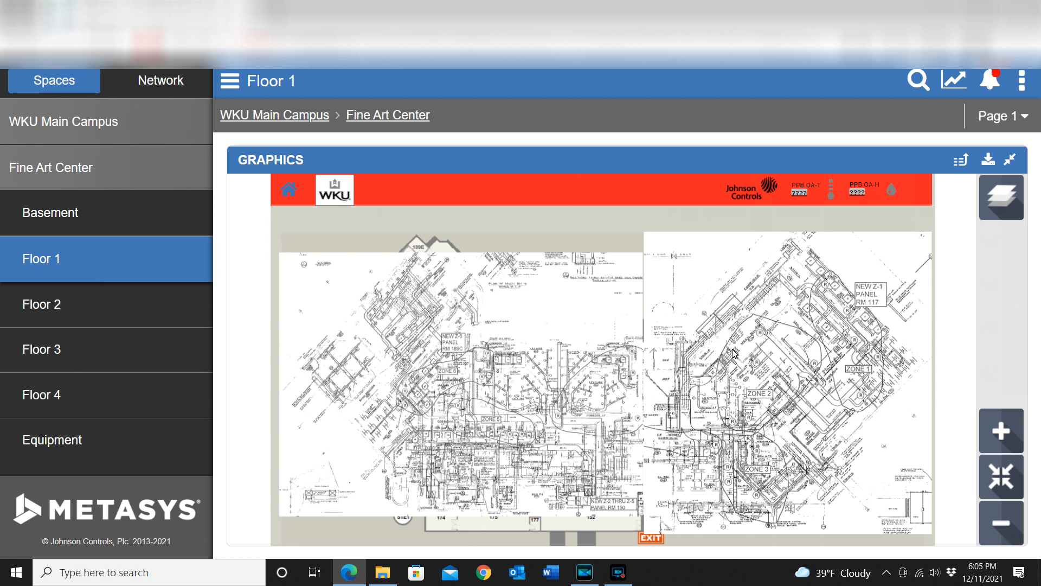
pyautogui.moveTo(542, 301)
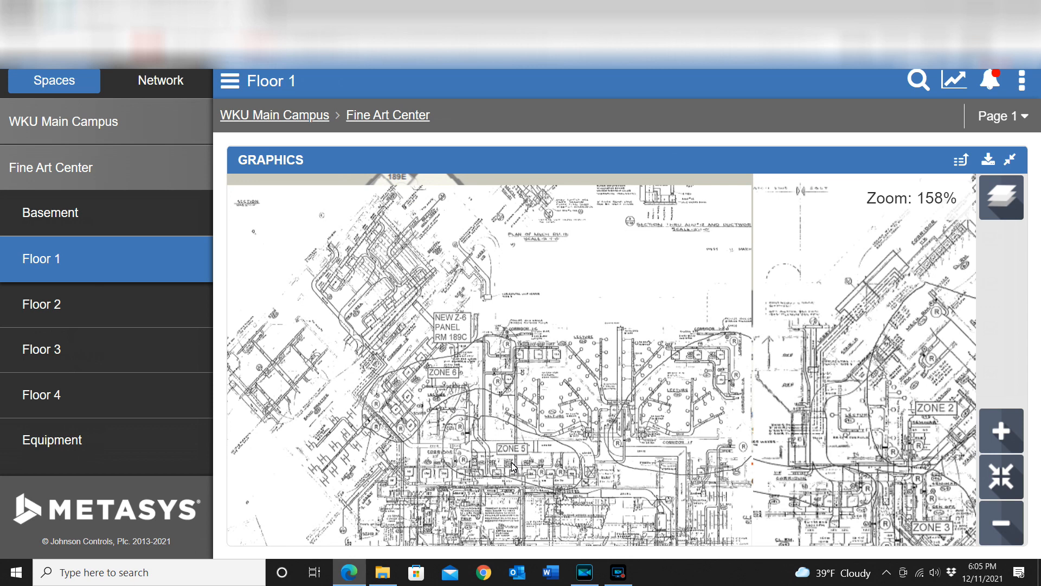
# Magnify the drawing around Zones 5 and 6, then restore normal size.
pyautogui.click(1002, 522)
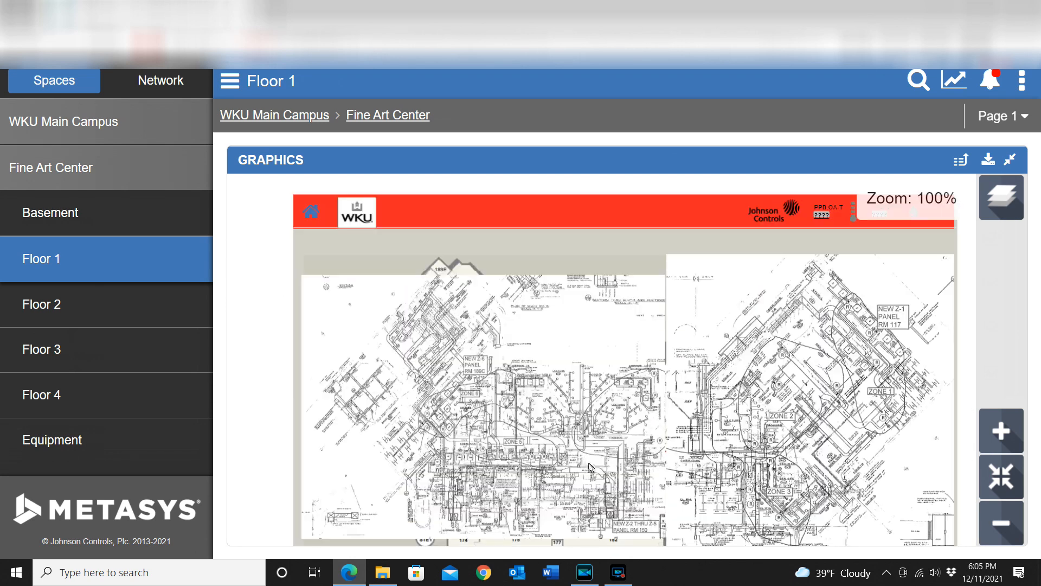
pyautogui.click(1001, 430)
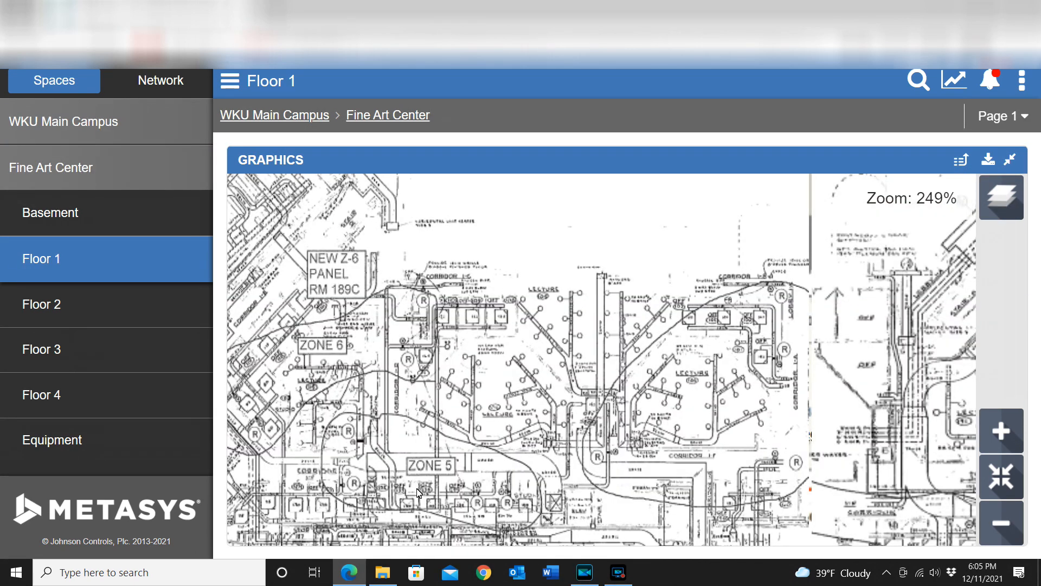
pyautogui.moveTo(458, 454)
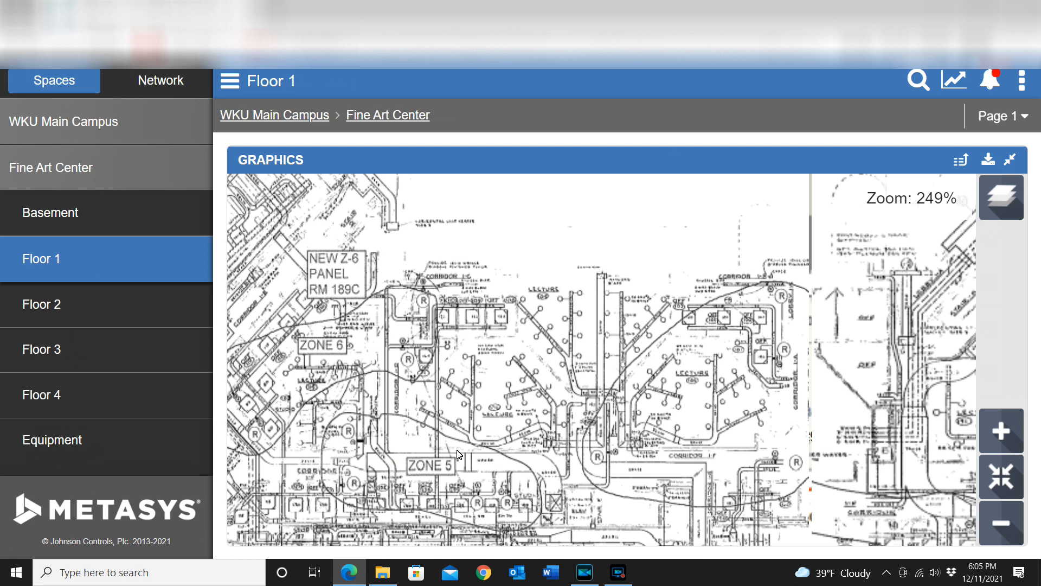
pyautogui.click(1001, 522)
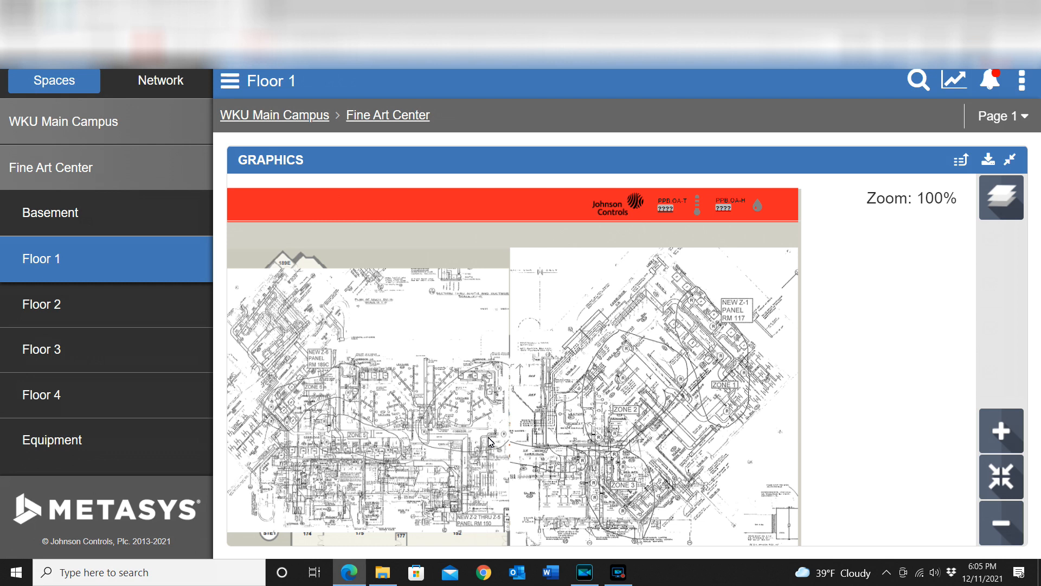
pyautogui.moveTo(546, 451)
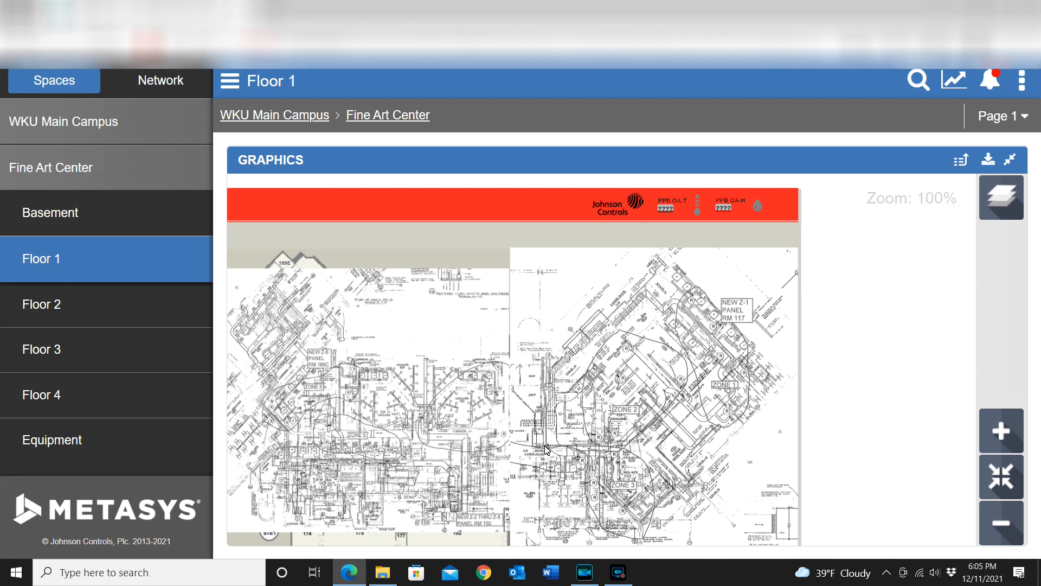
pyautogui.moveTo(1001, 199)
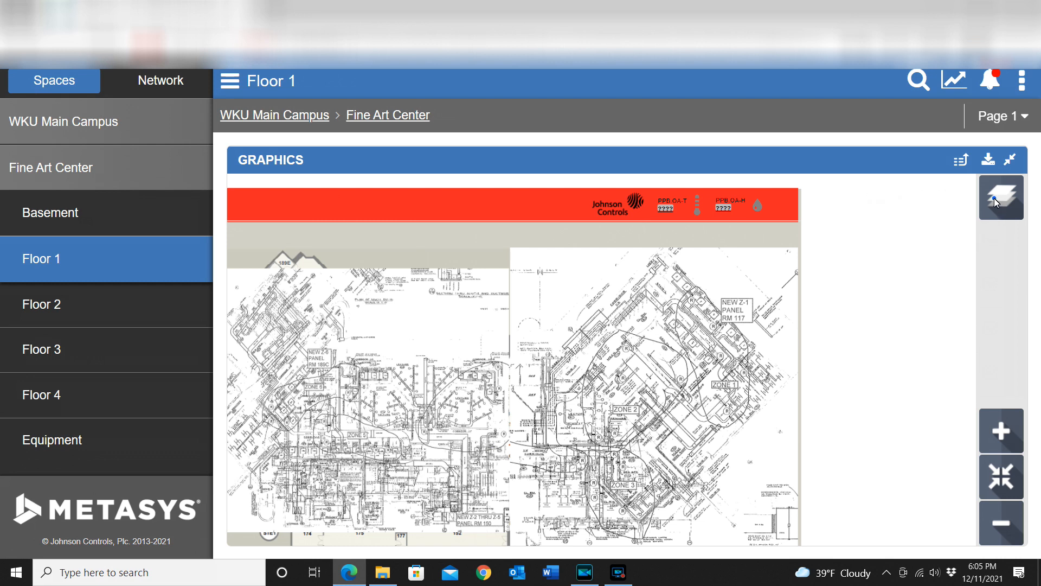
# Uncheck Layer 1 and close the layer list.
pyautogui.click(1000, 197)
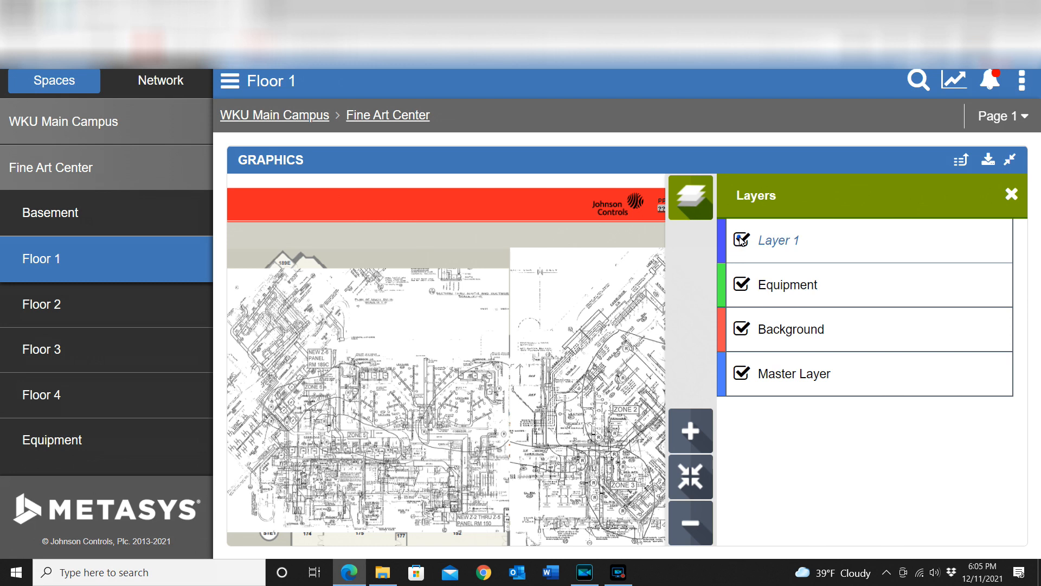
pyautogui.click(742, 239)
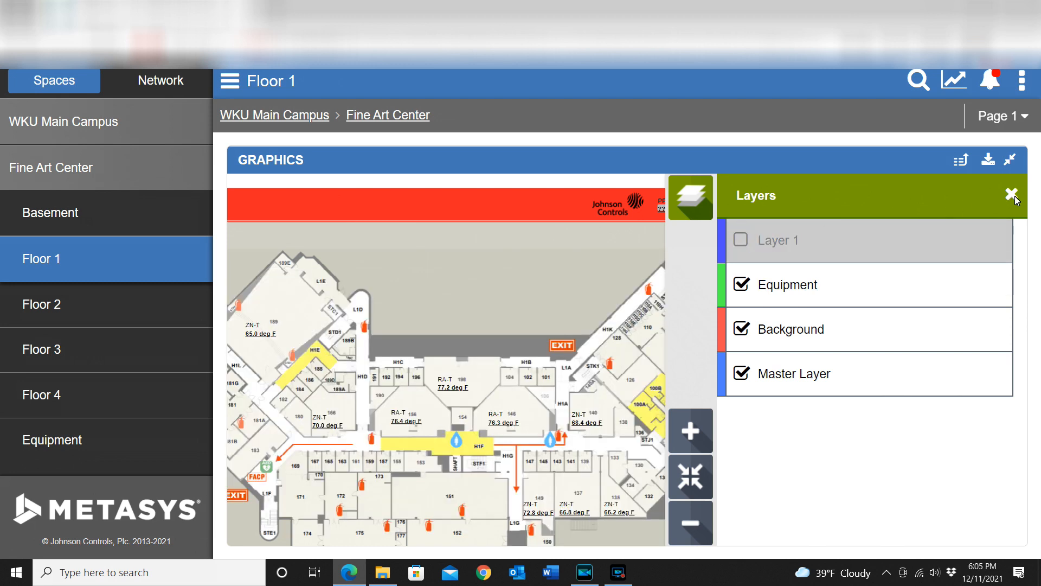
pyautogui.click(1016, 199)
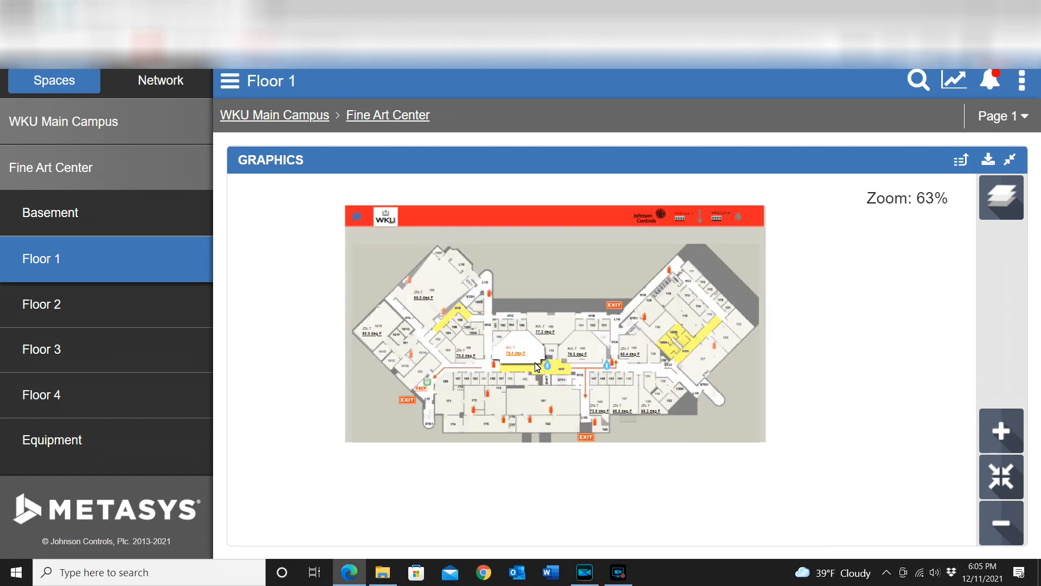
pyautogui.click(1001, 430)
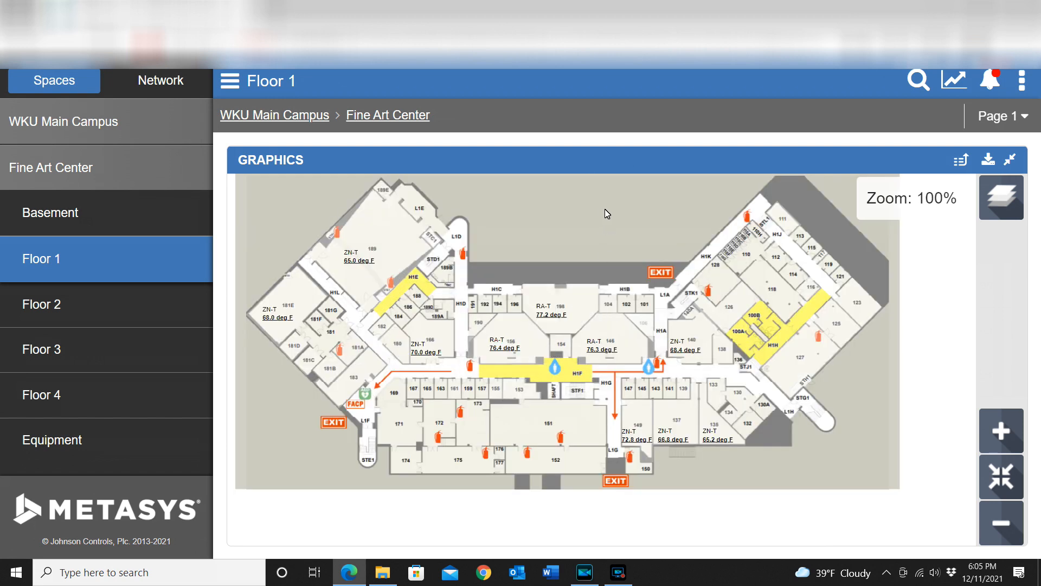
pyautogui.moveTo(694, 314)
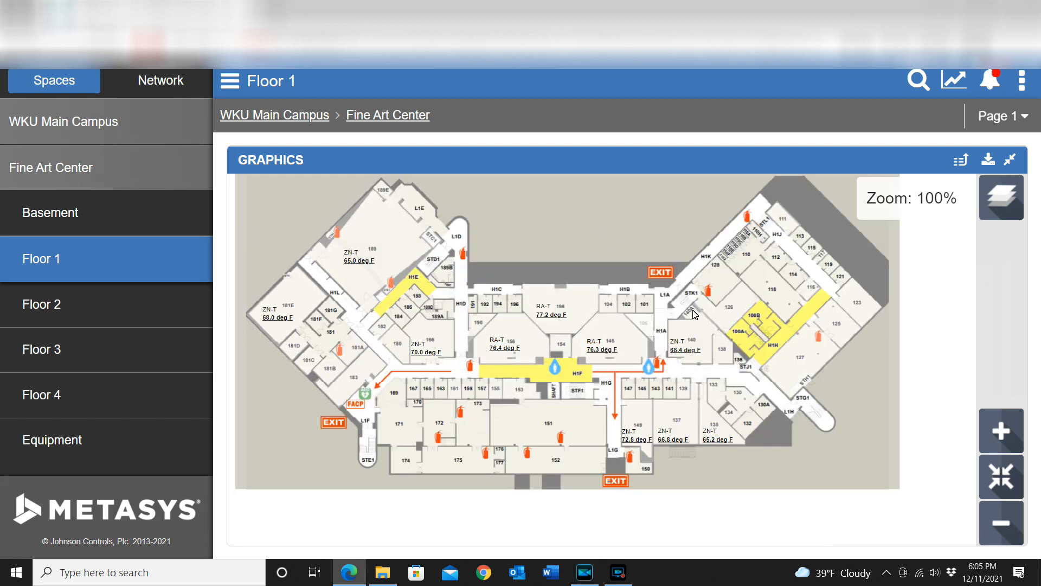